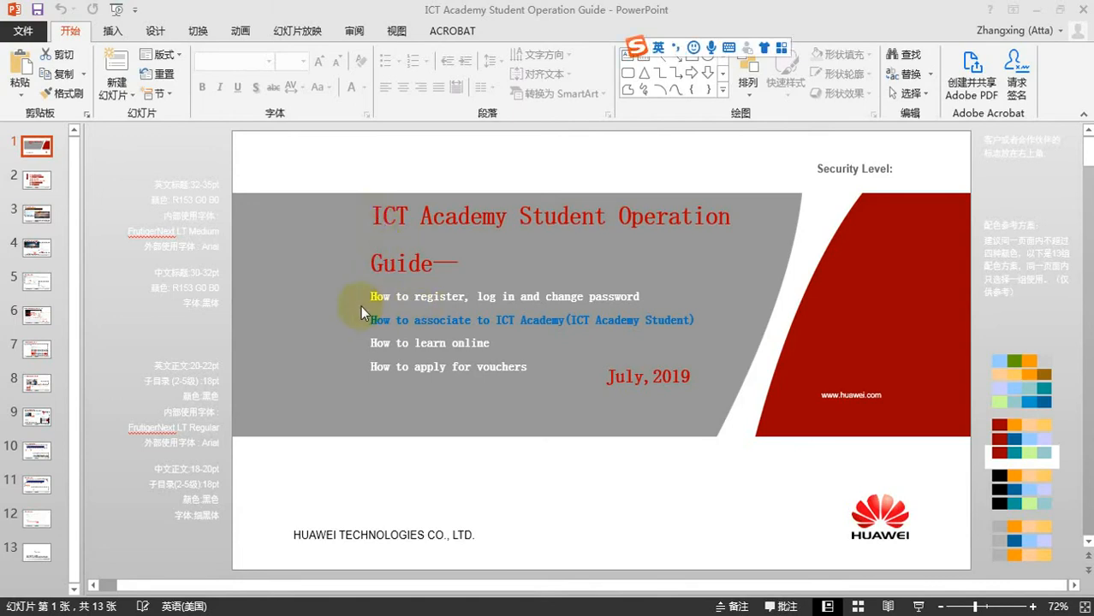
mouse_move(411, 299)
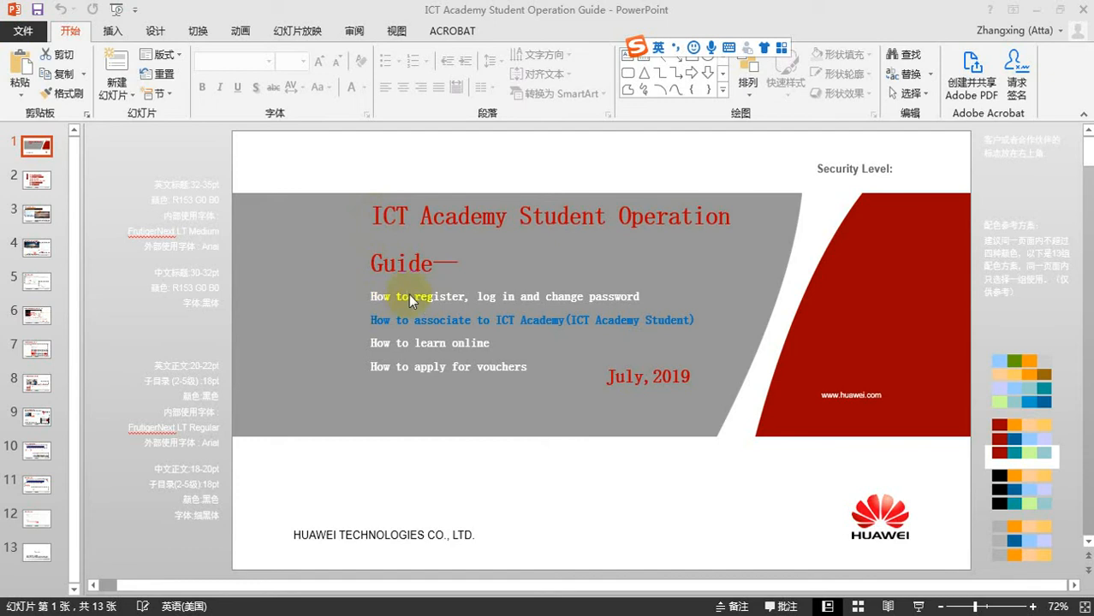
mouse_move(534, 312)
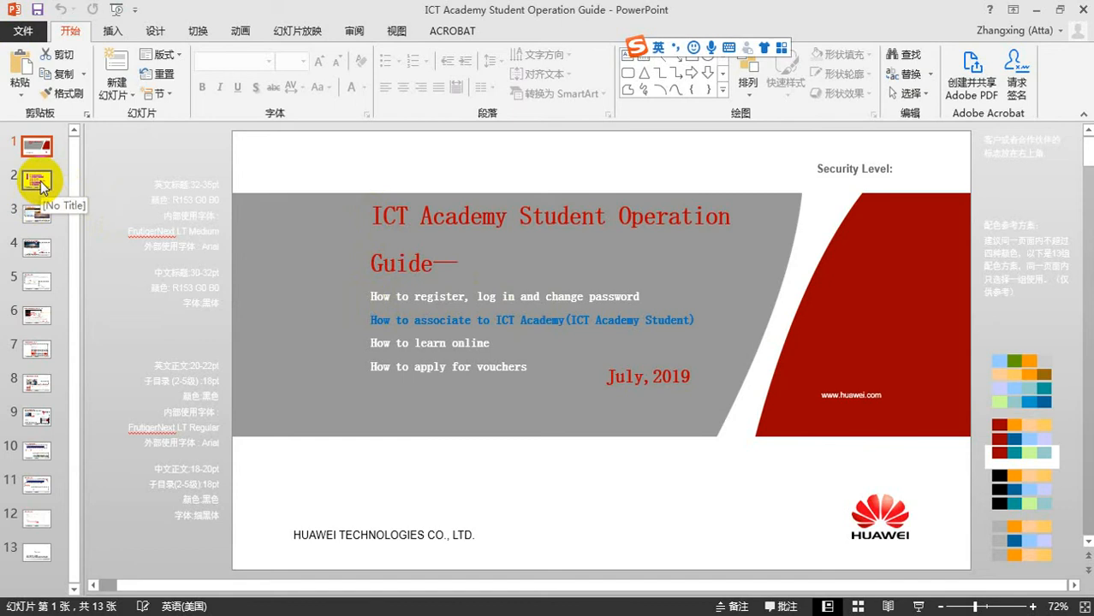
Show slide 2, the six-item Contents list of the student guide
click(38, 212)
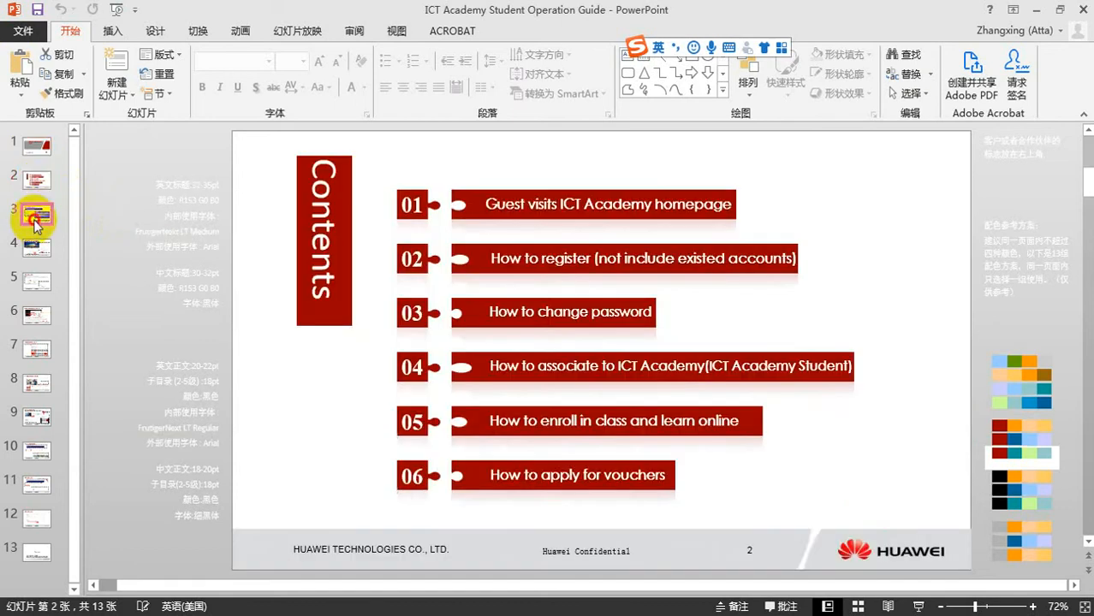
Show slide 3 on guest visits to the ICT Academy homepage
click(36, 216)
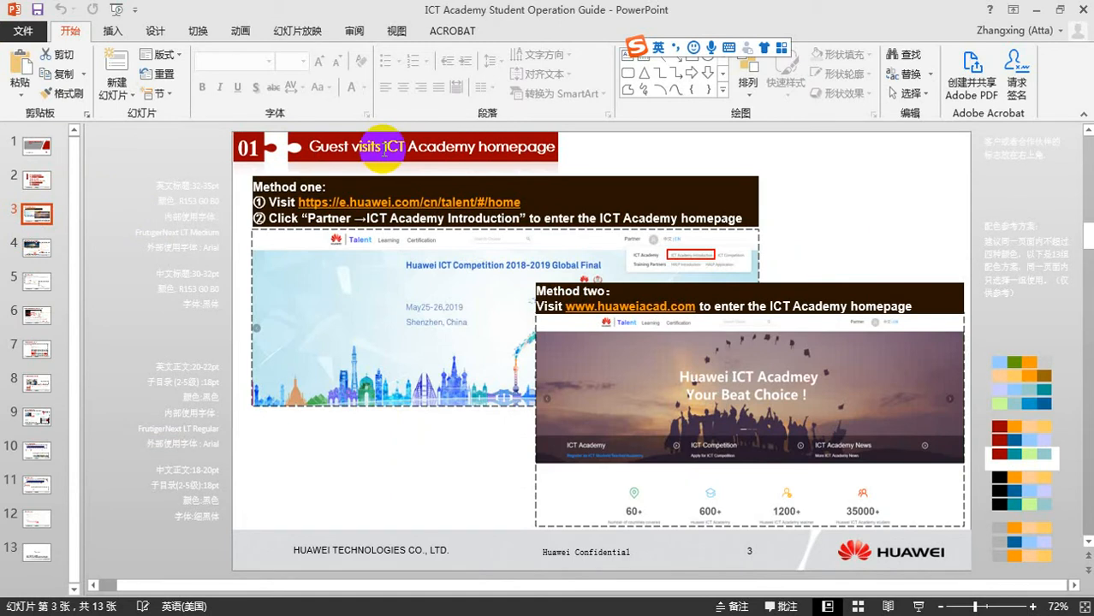
mouse_move(397, 209)
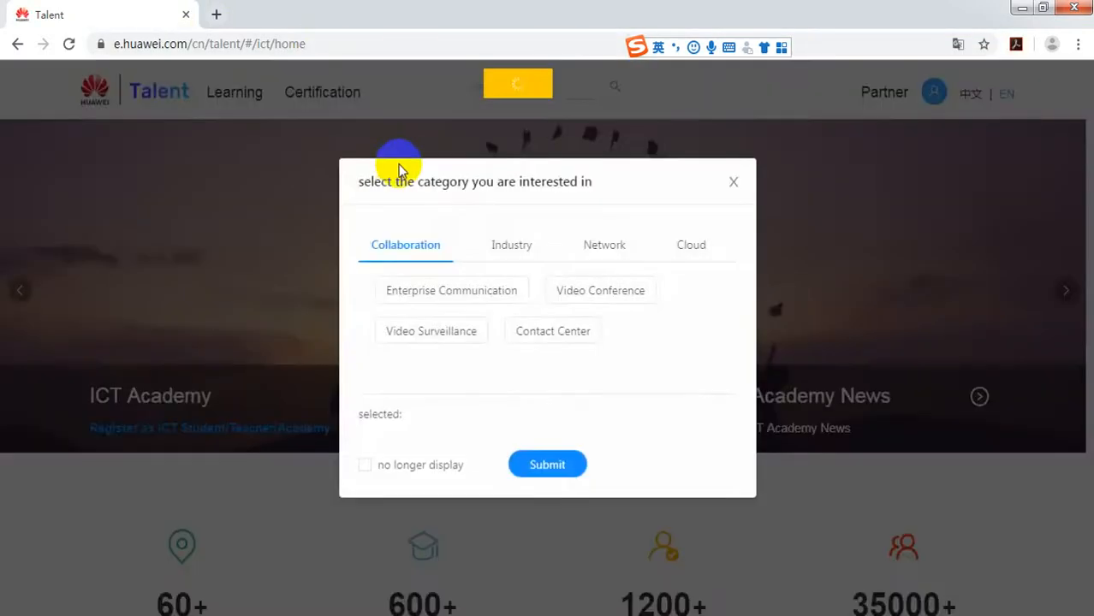
Follow the e.huawei.com/cn/talent link from the slide to the ICT Academy homepage
click(733, 182)
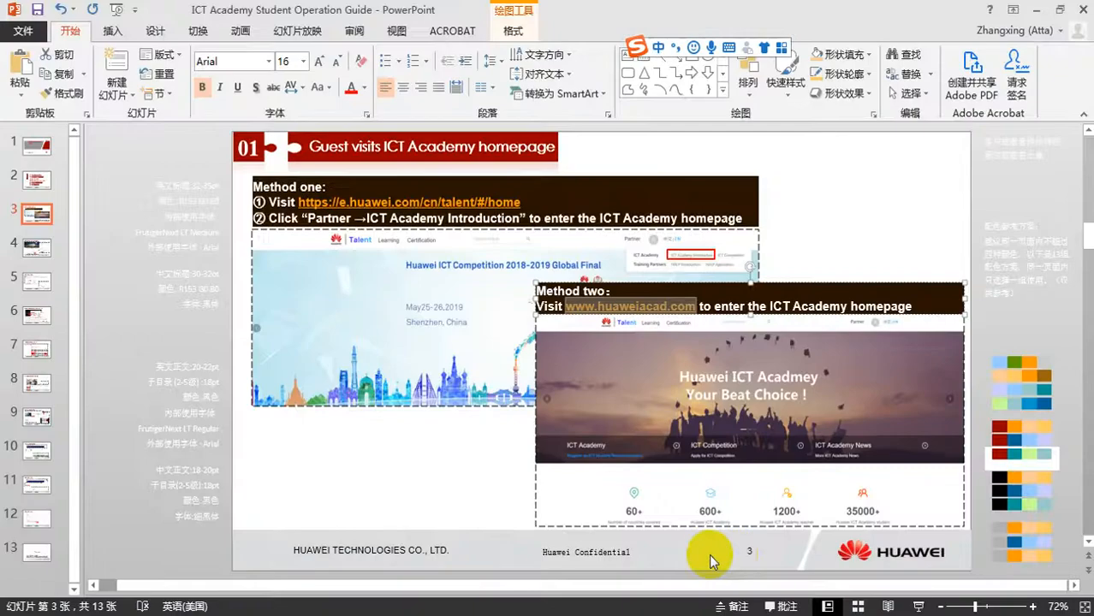
click(38, 248)
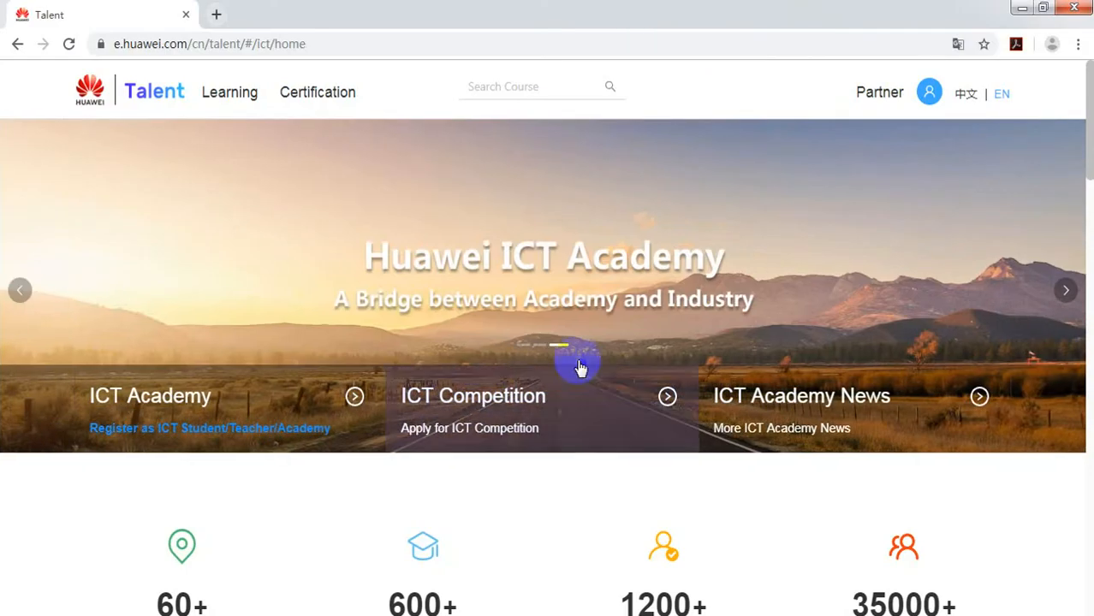
Log out of the Huawei Talent account via the avatar menu, reaching the Log In page
click(928, 93)
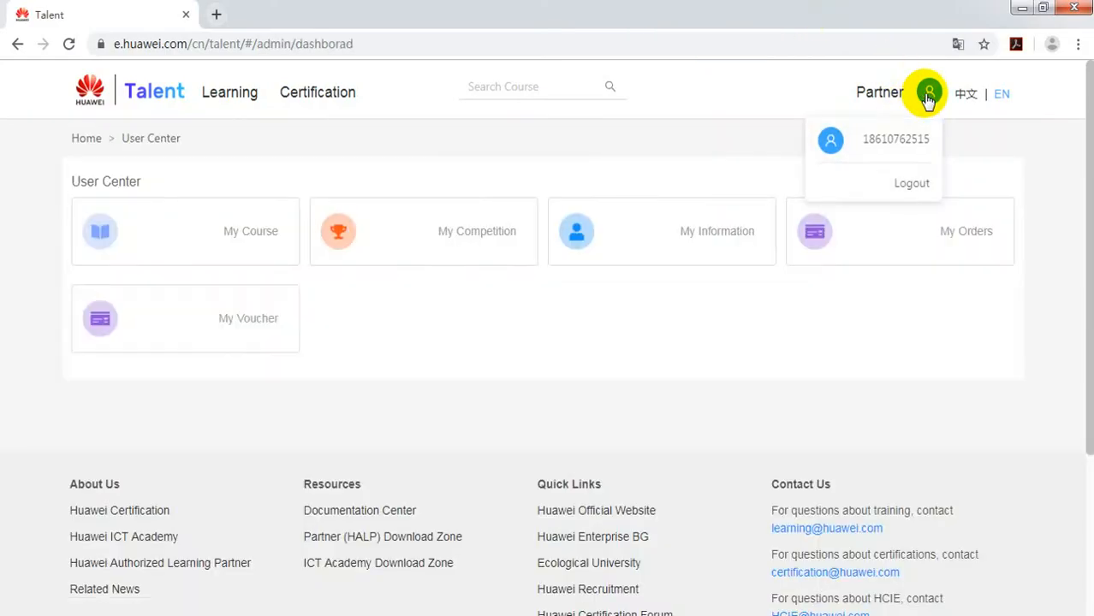
click(911, 183)
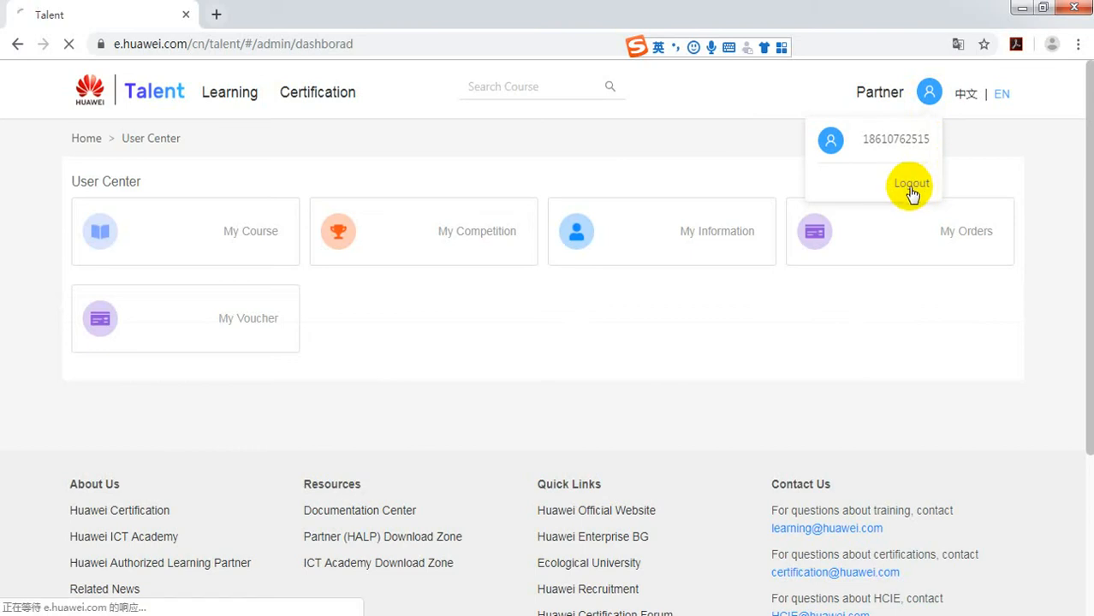
click(911, 183)
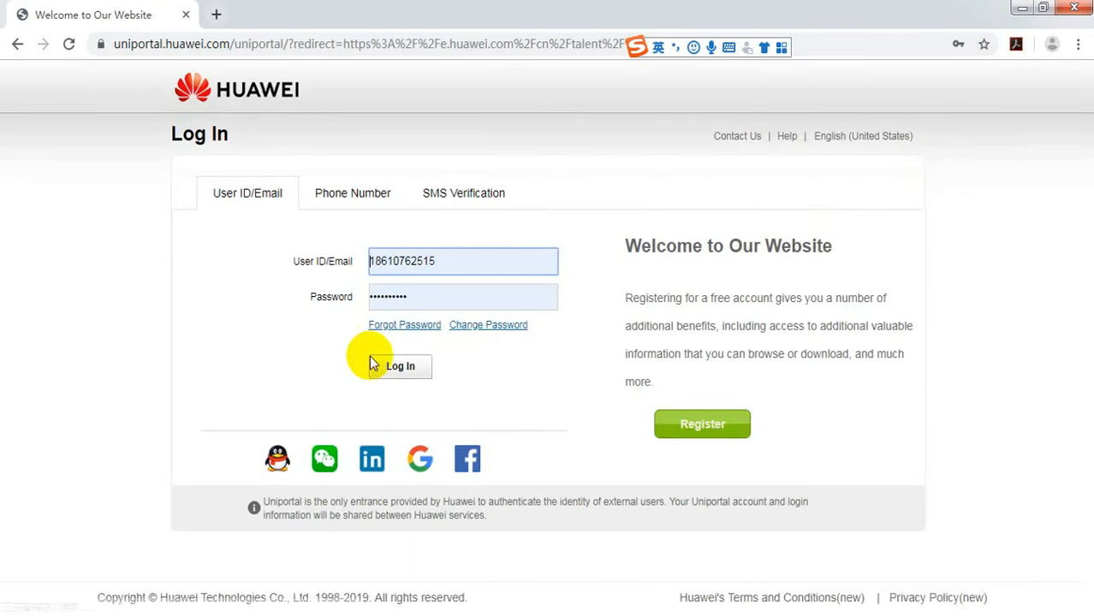
mouse_move(556, 363)
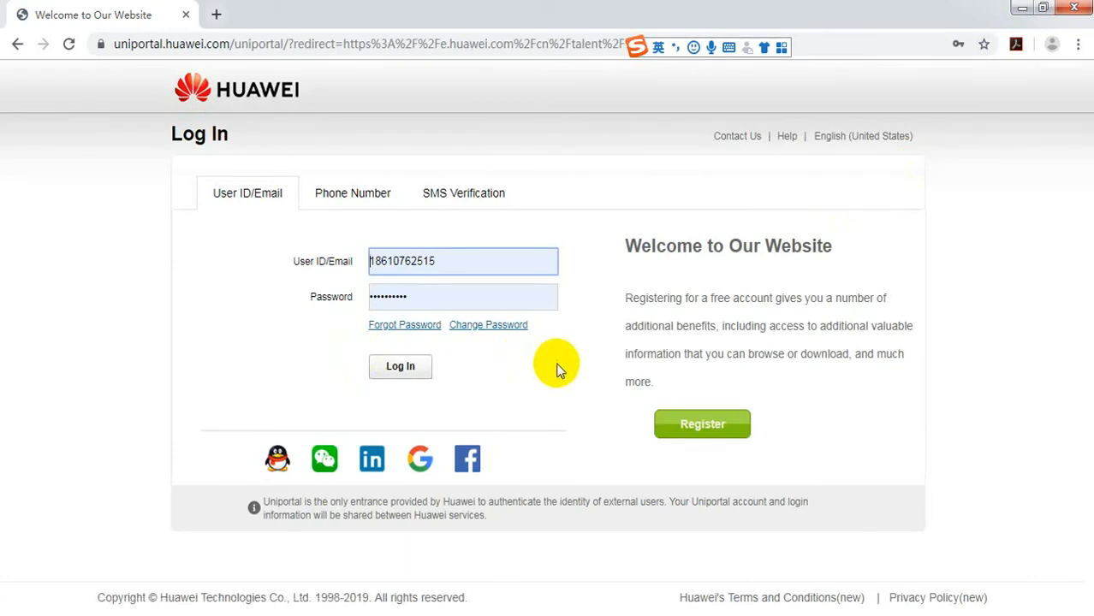
mouse_move(702, 425)
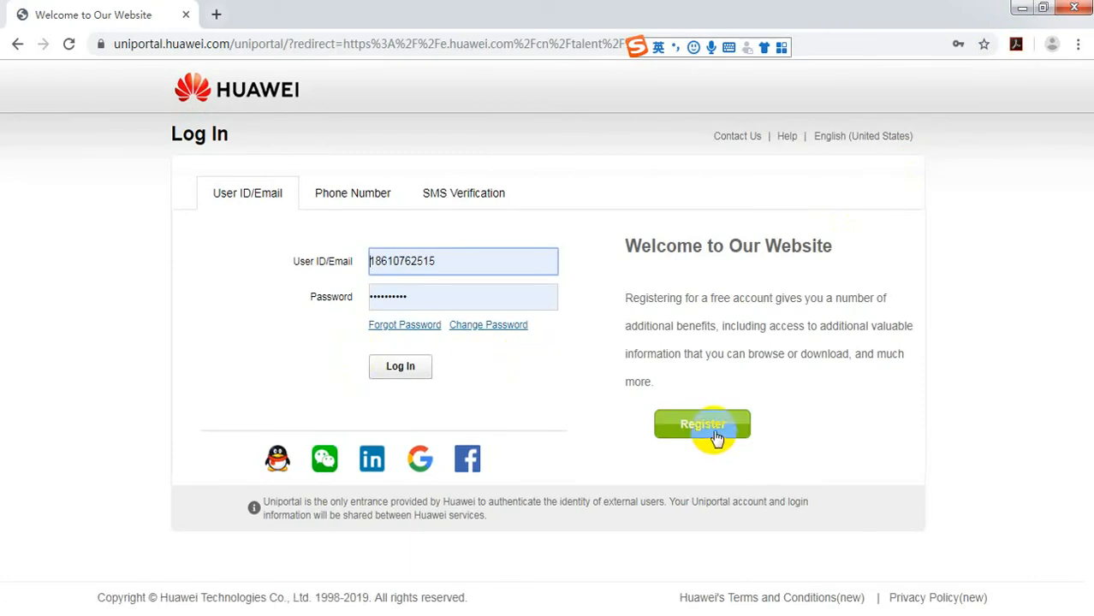
Start Register, preview the Register by Mobile form, then return to the email form
click(702, 425)
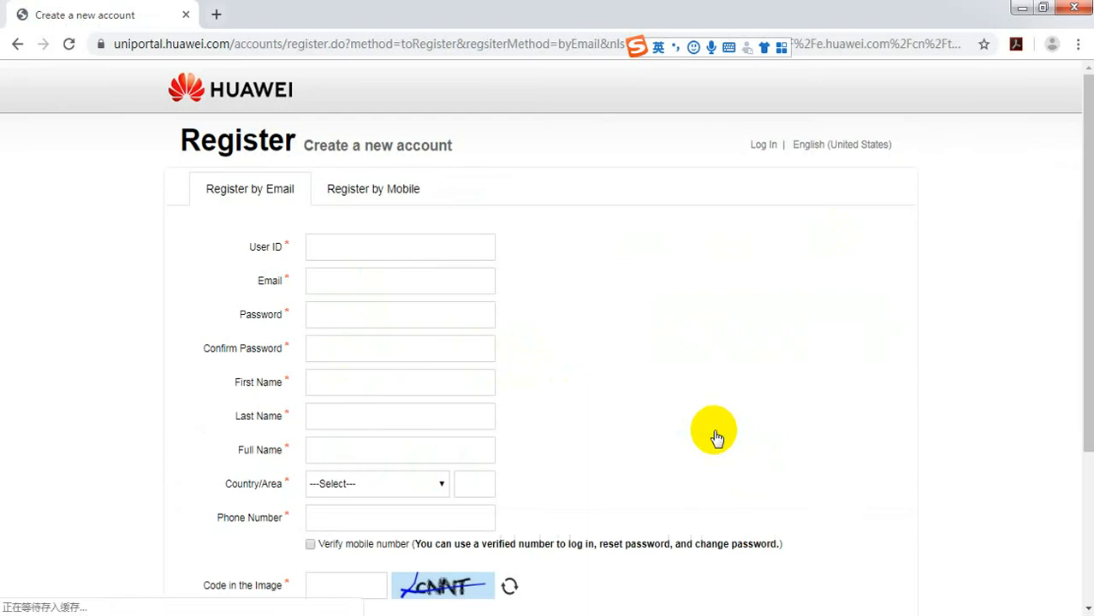
mouse_move(391, 357)
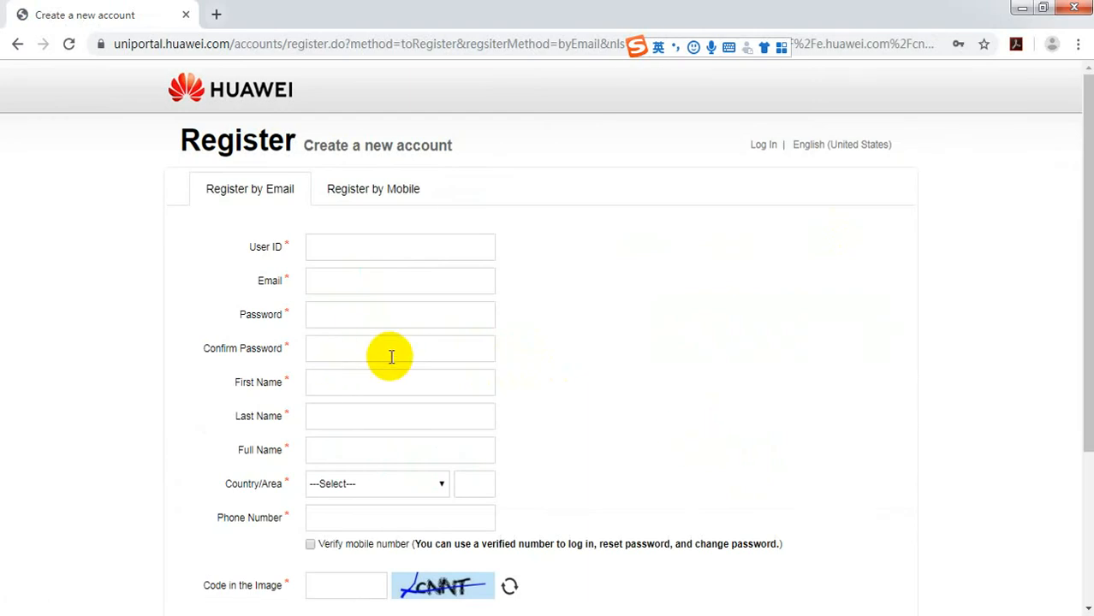
mouse_move(268, 197)
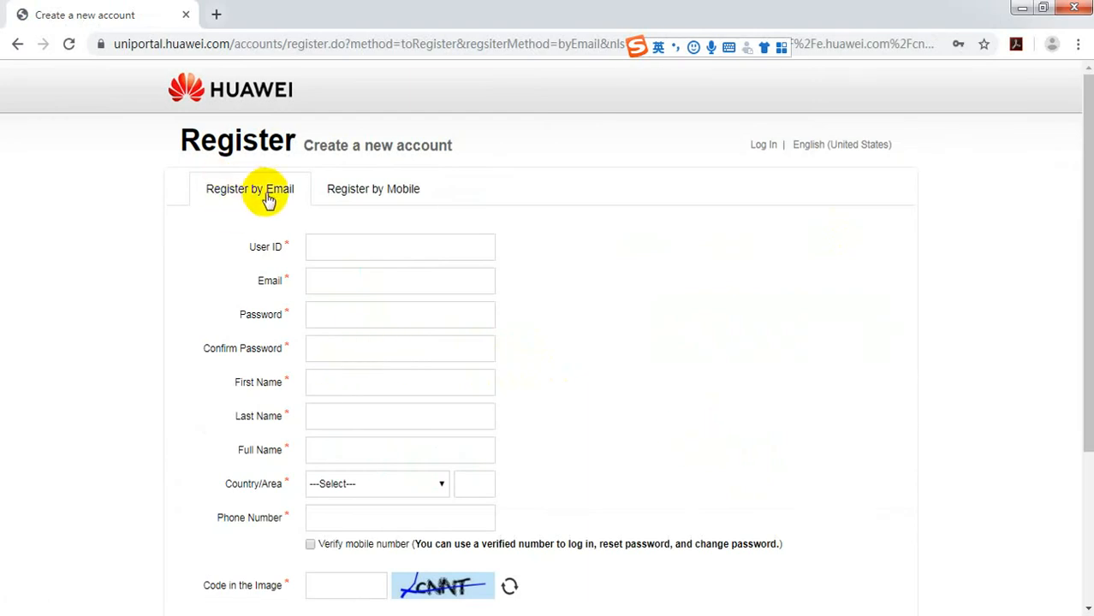
click(374, 188)
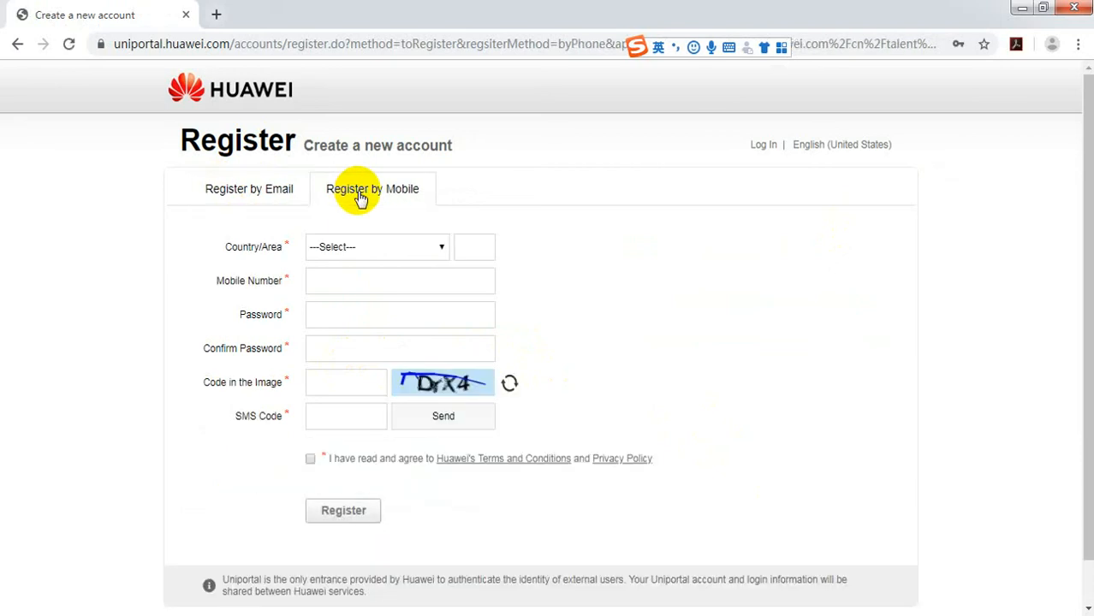
scroll(down, 3)
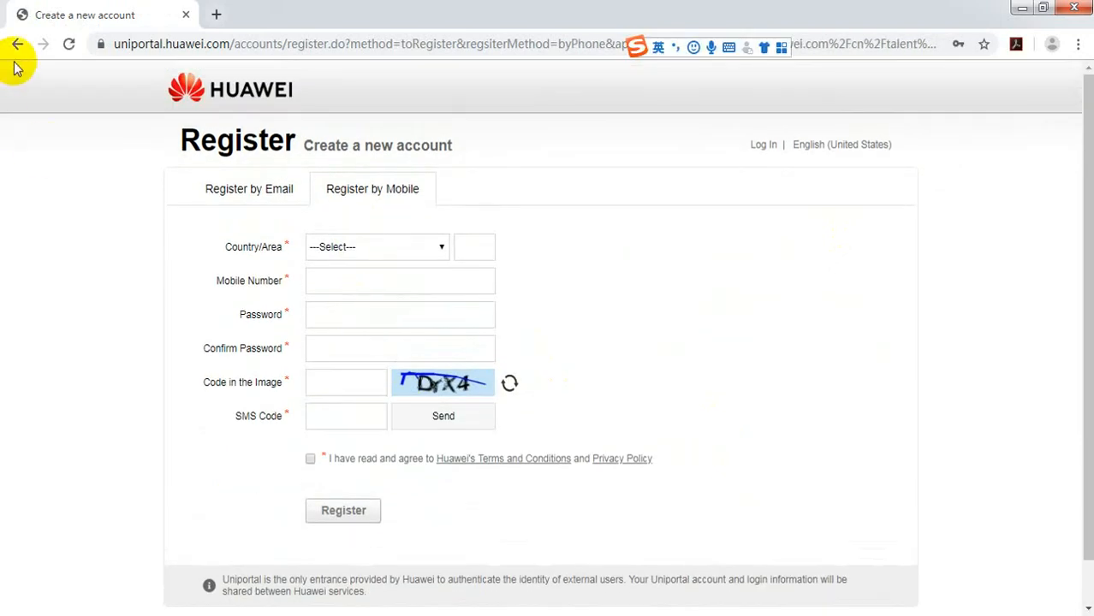
click(250, 188)
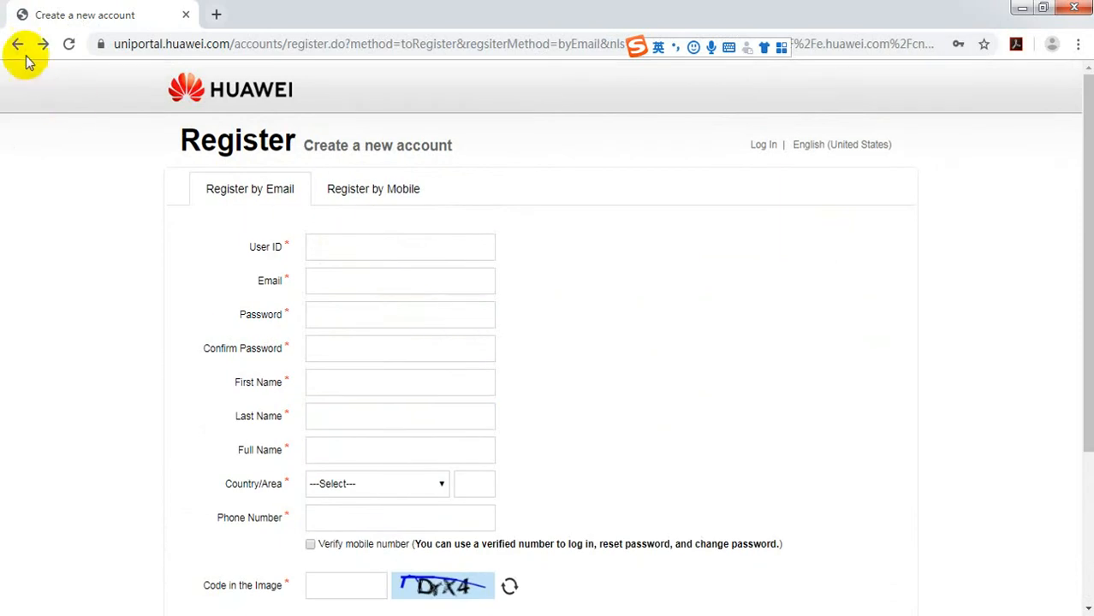
Go back from the registration form to the Uniportal Log In page
click(17, 44)
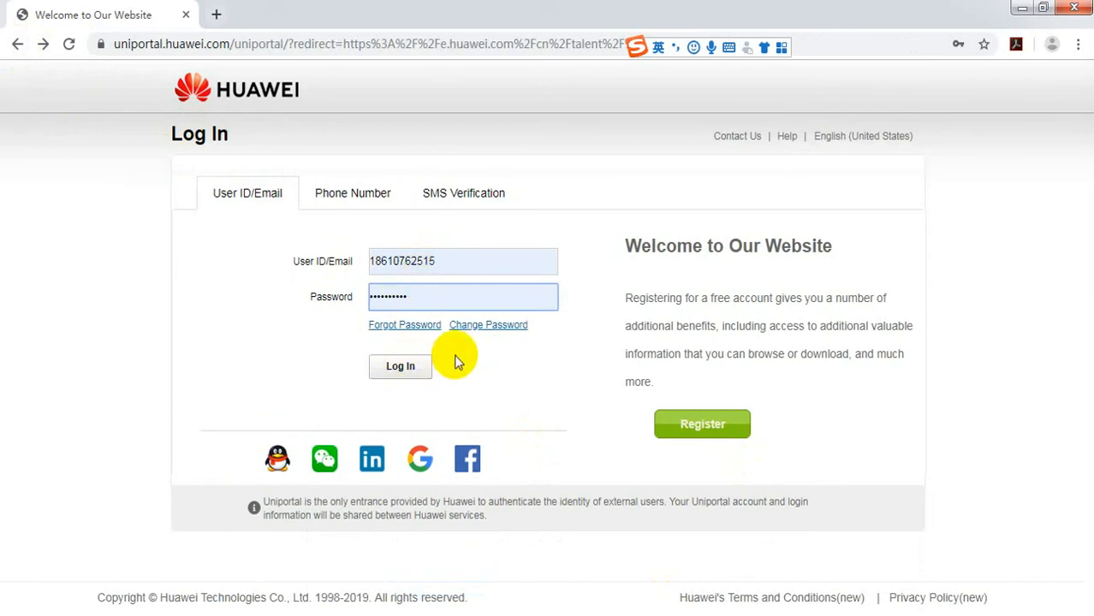
mouse_move(478, 334)
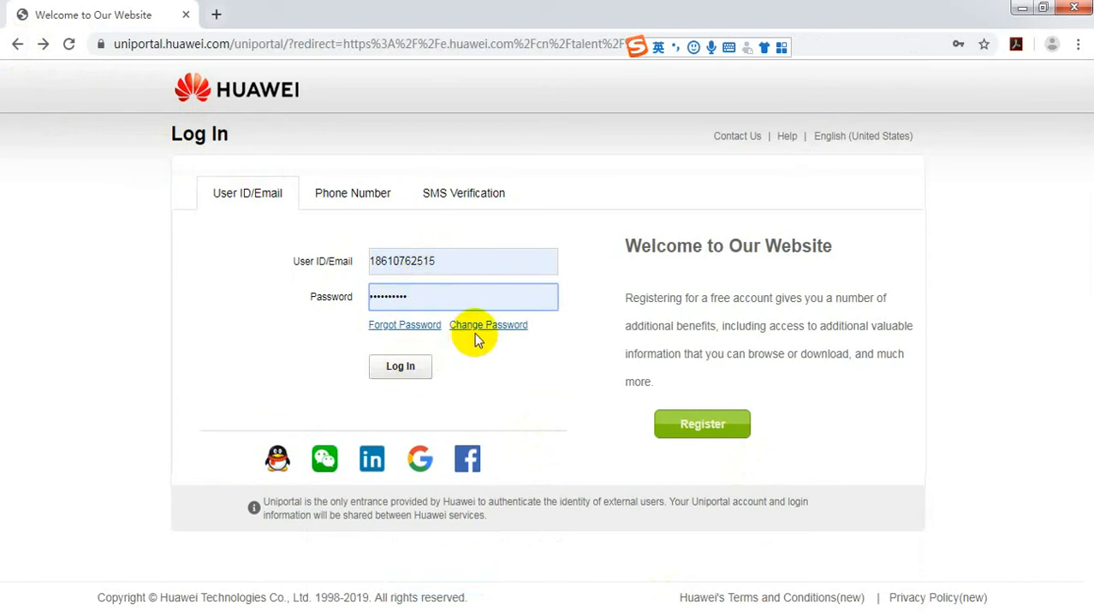
View the Change Password form, return to Log In and sign in to Huawei Talent
click(490, 325)
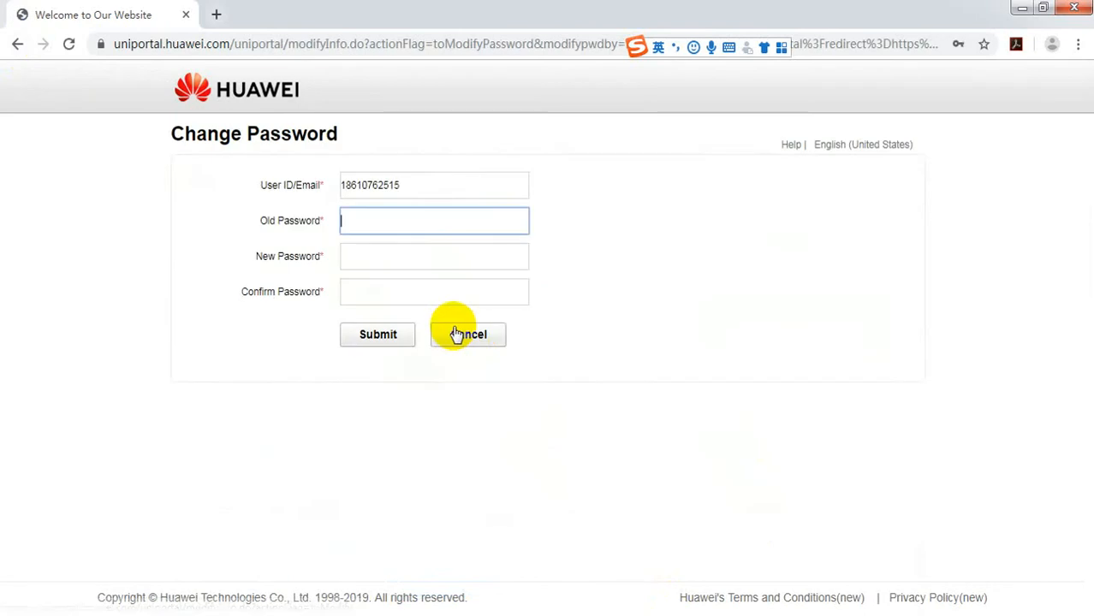
mouse_move(325, 212)
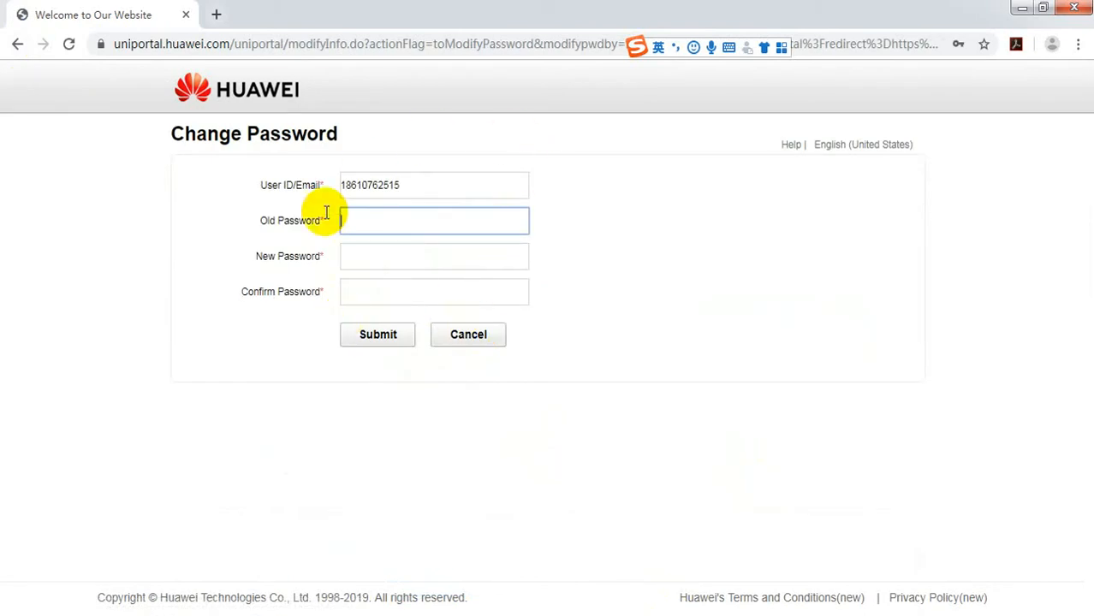
mouse_move(377, 358)
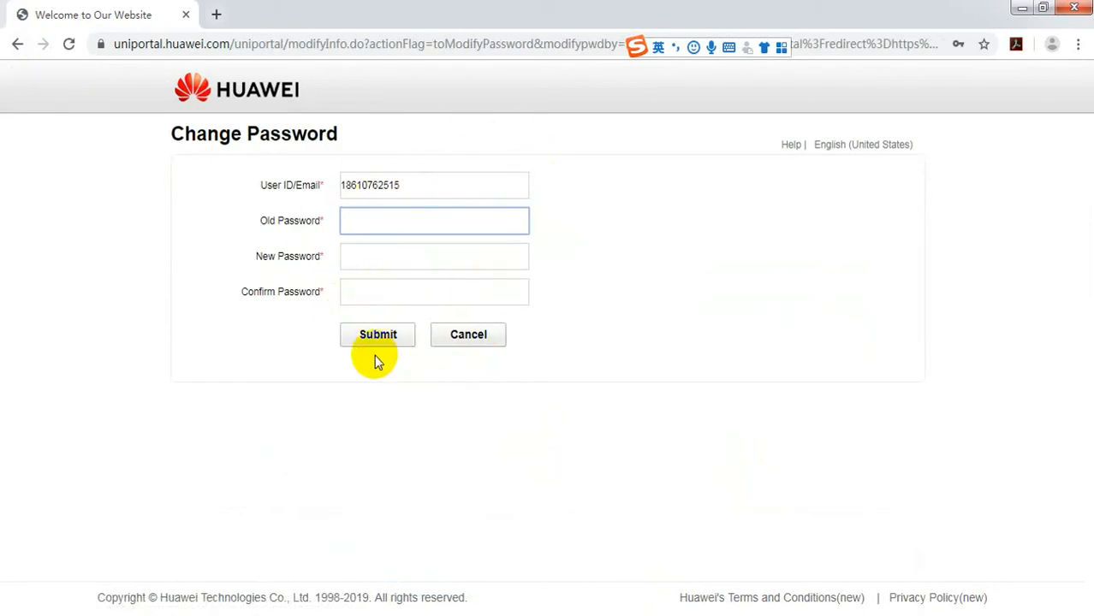
click(18, 45)
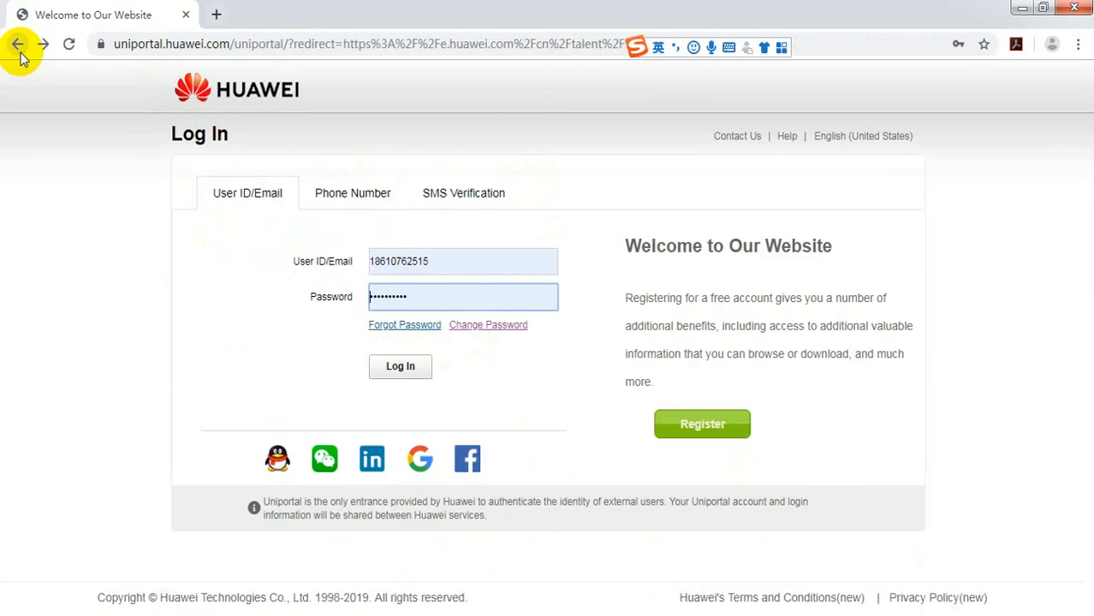
click(401, 366)
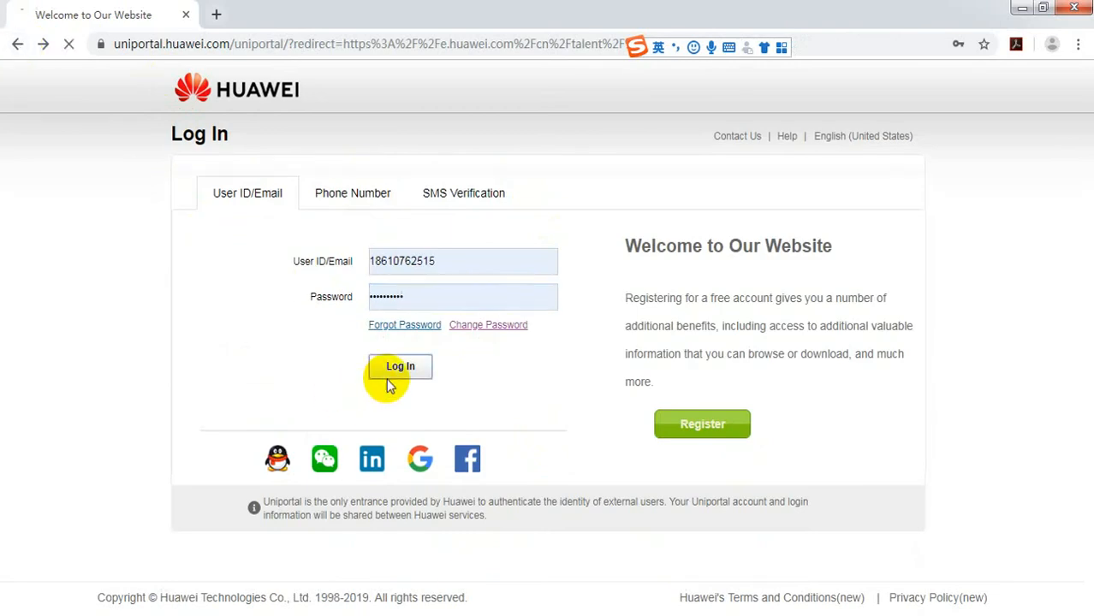
click(401, 367)
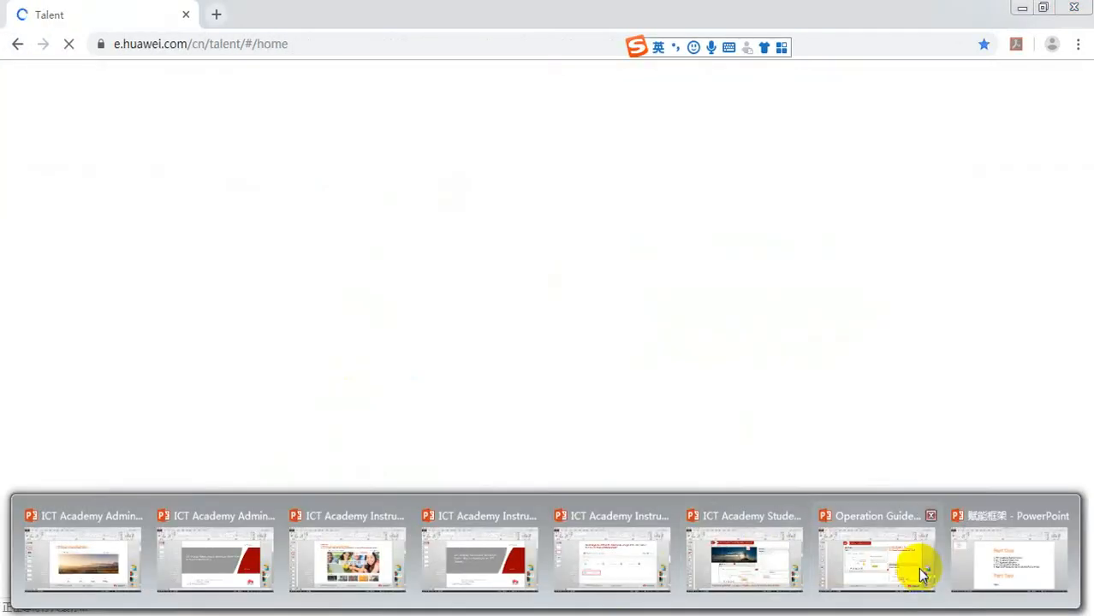
Bring the guide back to slide 6 on associating a student with an ICT Academy
click(744, 548)
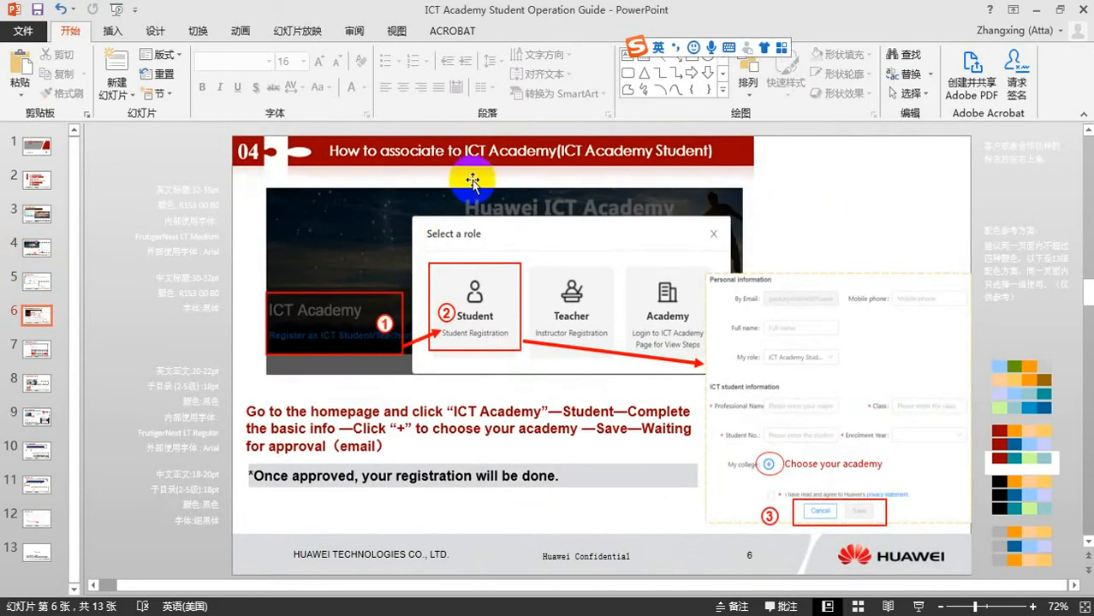
mouse_move(411, 600)
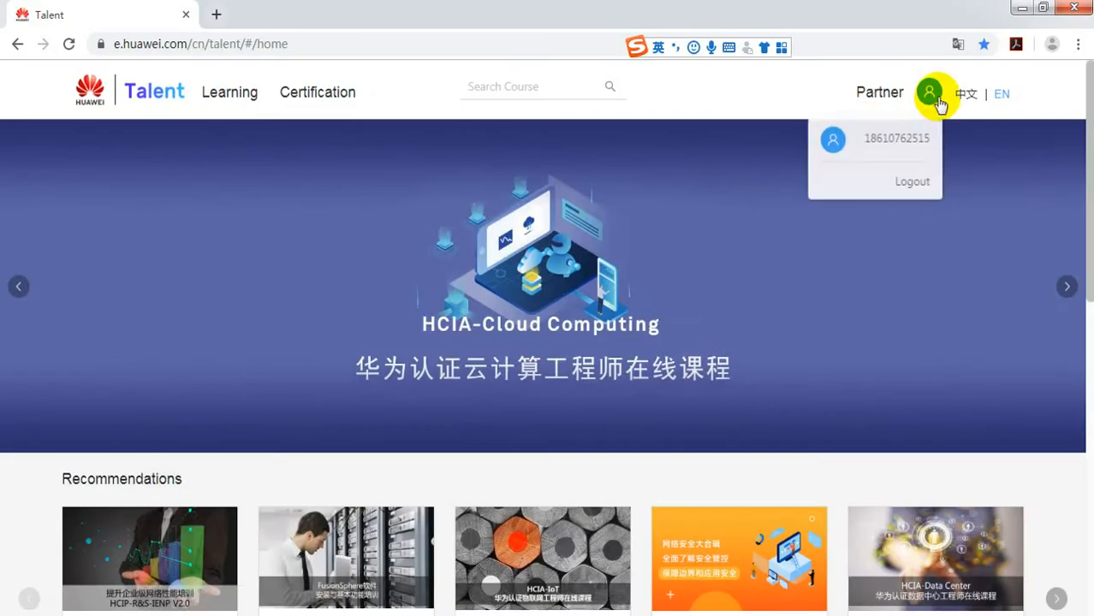
Go to User Center > My Information and expand the My Role list
click(929, 93)
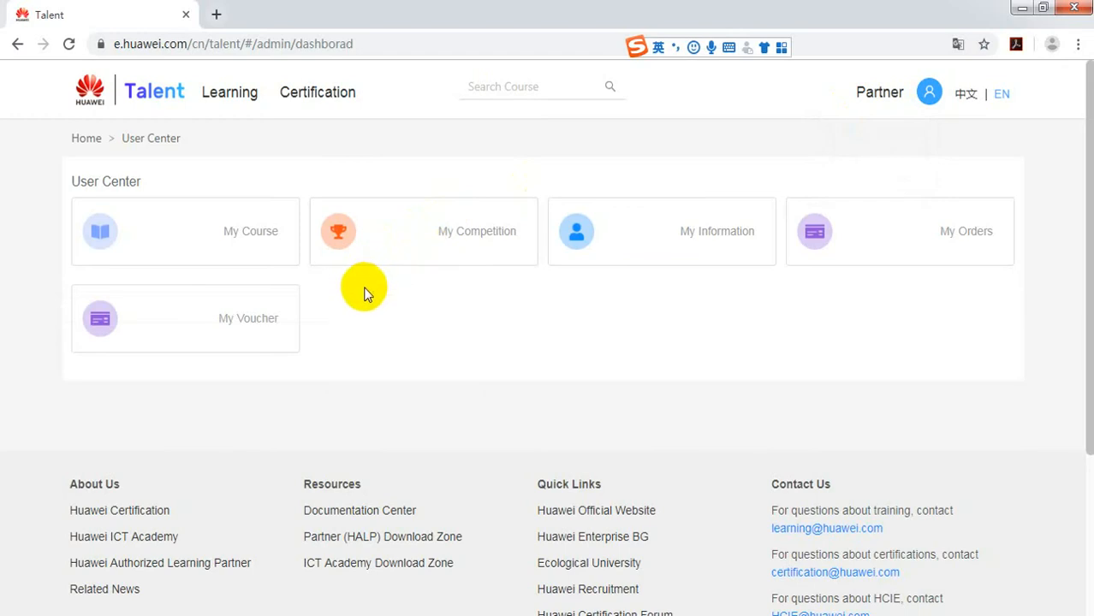
click(677, 231)
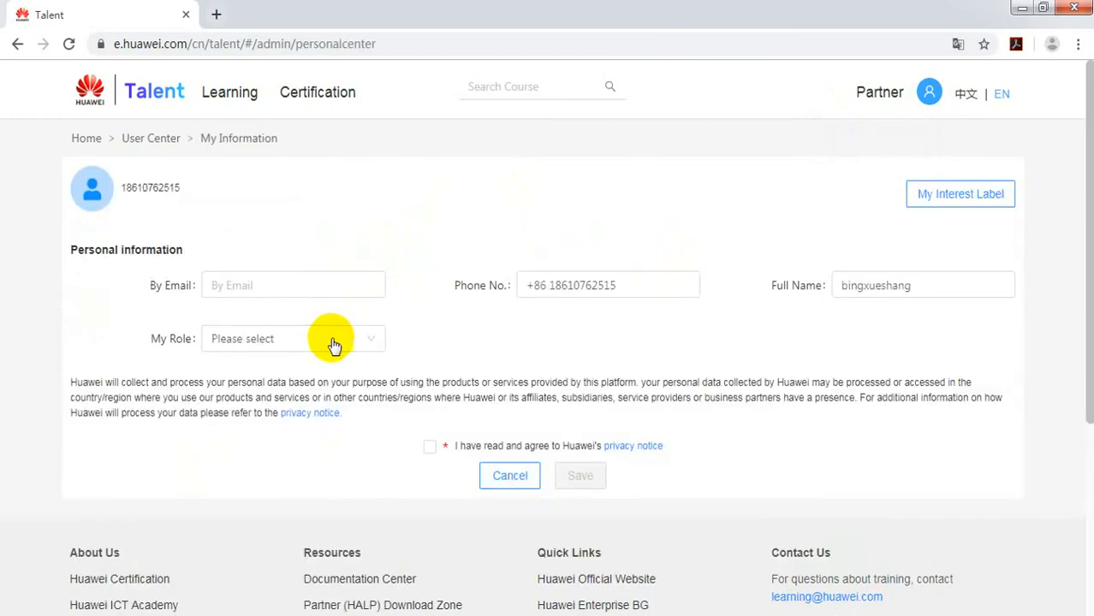
click(293, 284)
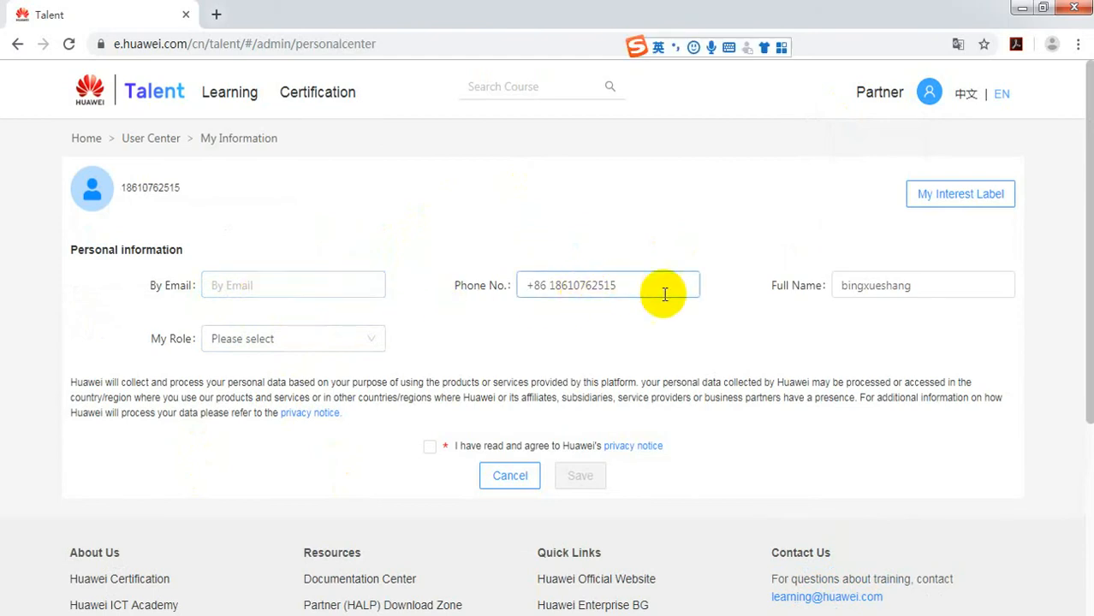
click(292, 339)
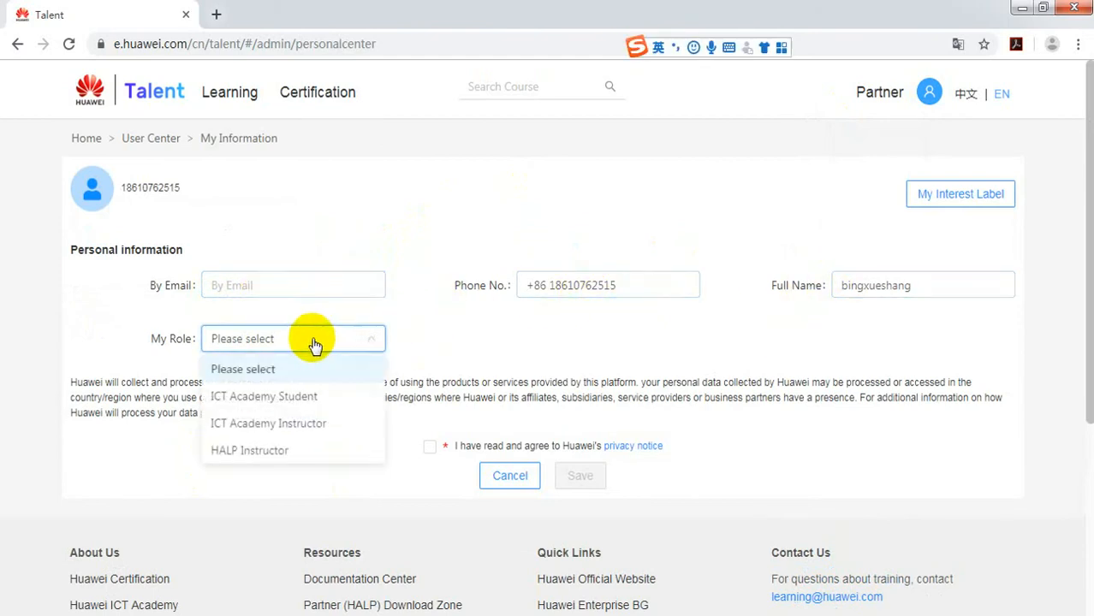
mouse_move(304, 397)
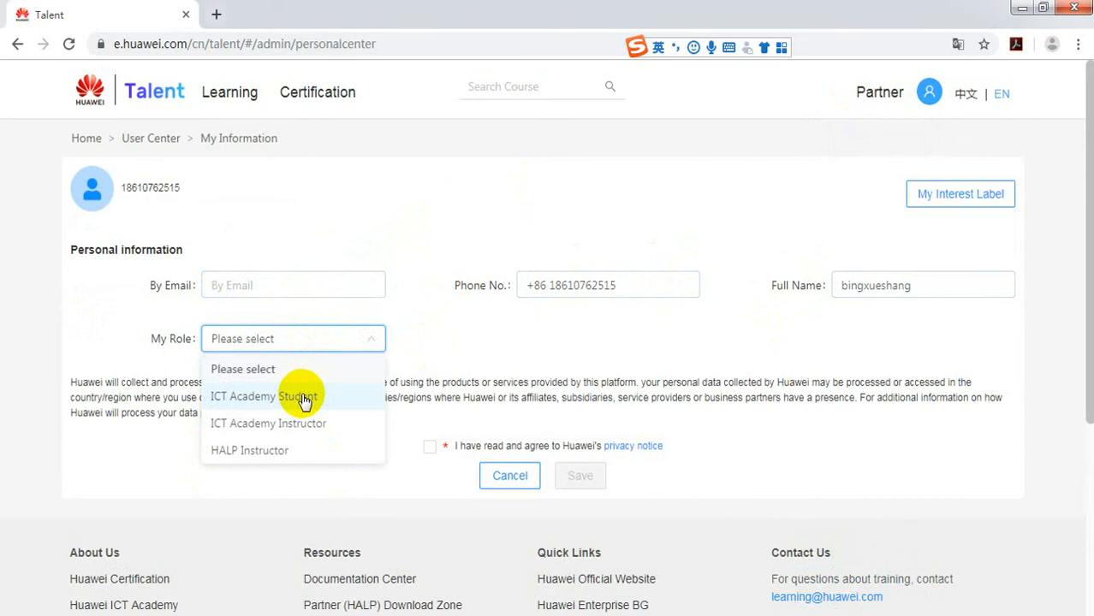
Choose the ICT Academy Student role and start on the Major field
click(264, 396)
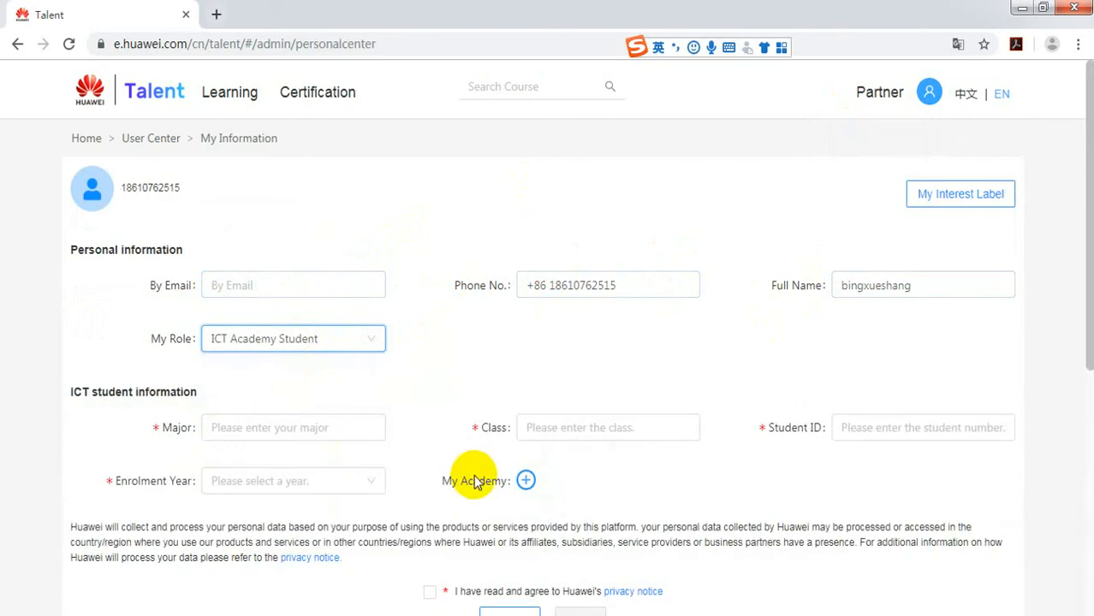
click(293, 428)
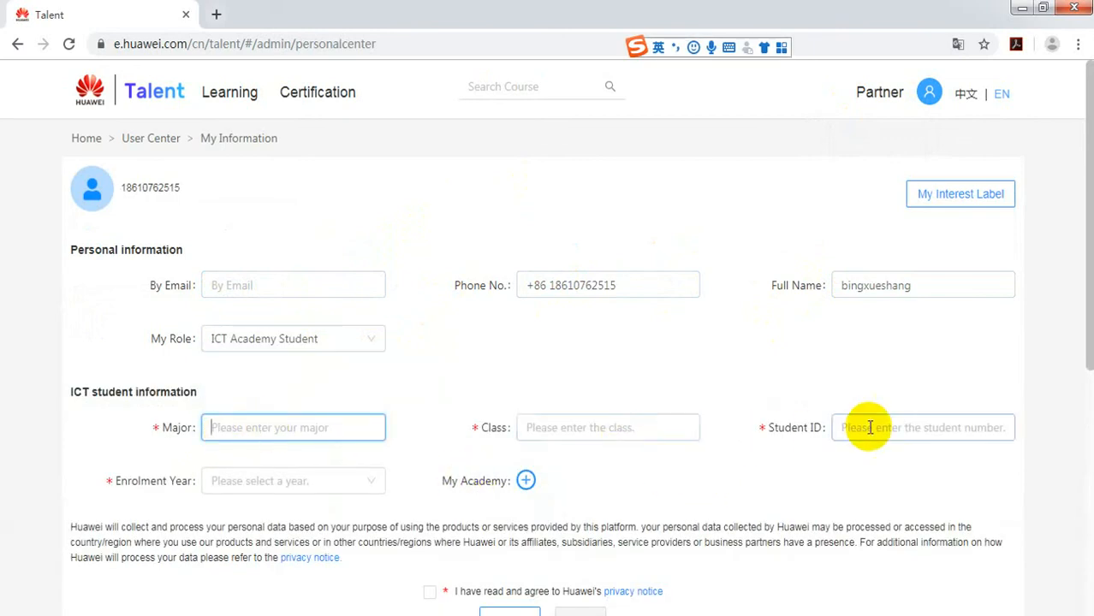
mouse_move(261, 479)
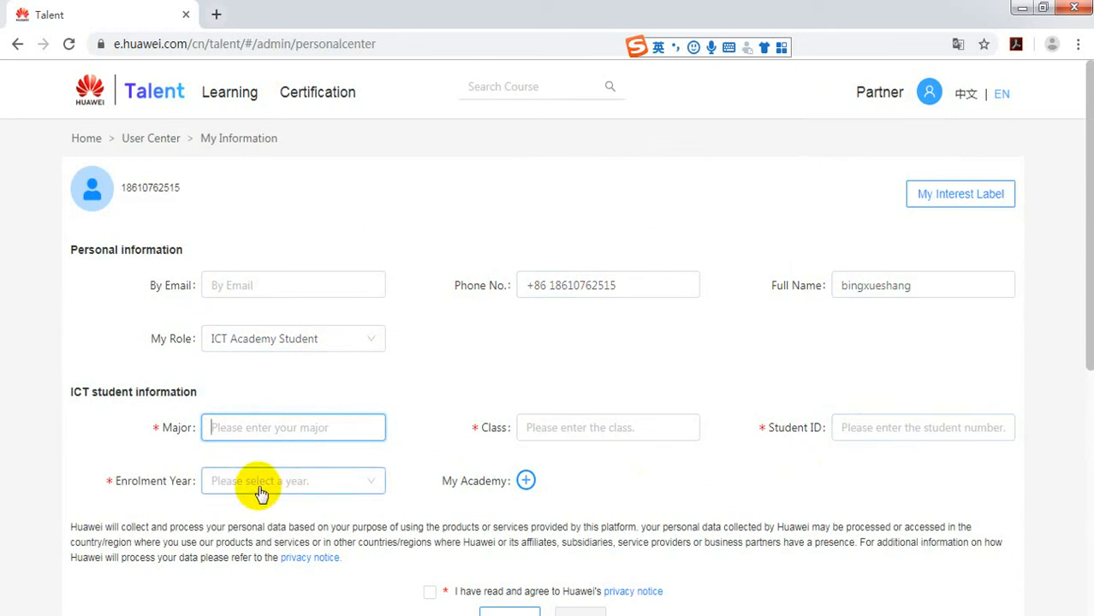
mouse_move(524, 479)
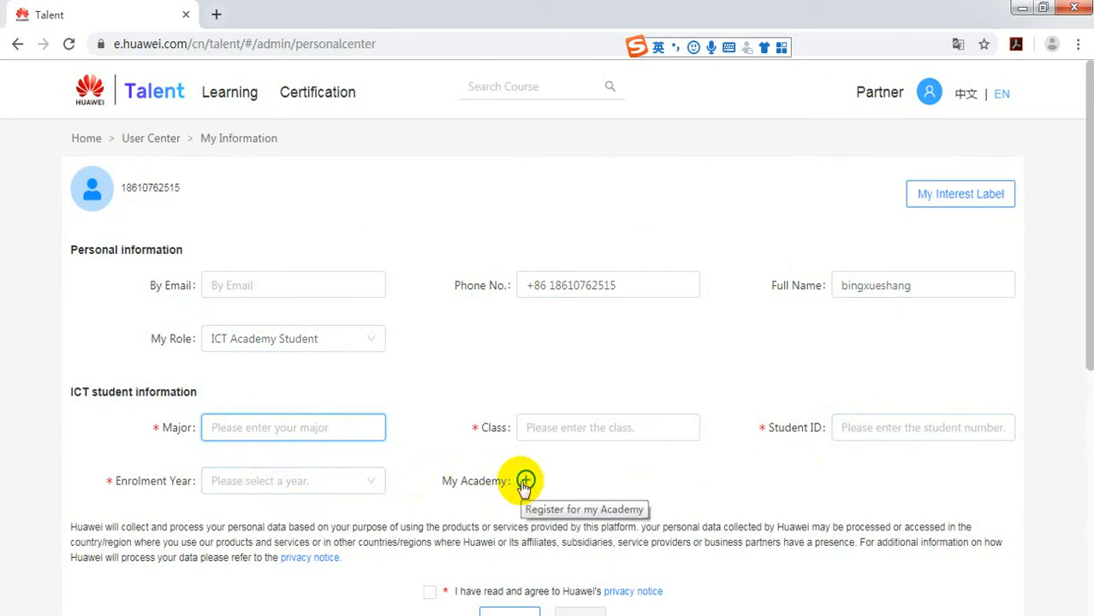
scroll(down, 3)
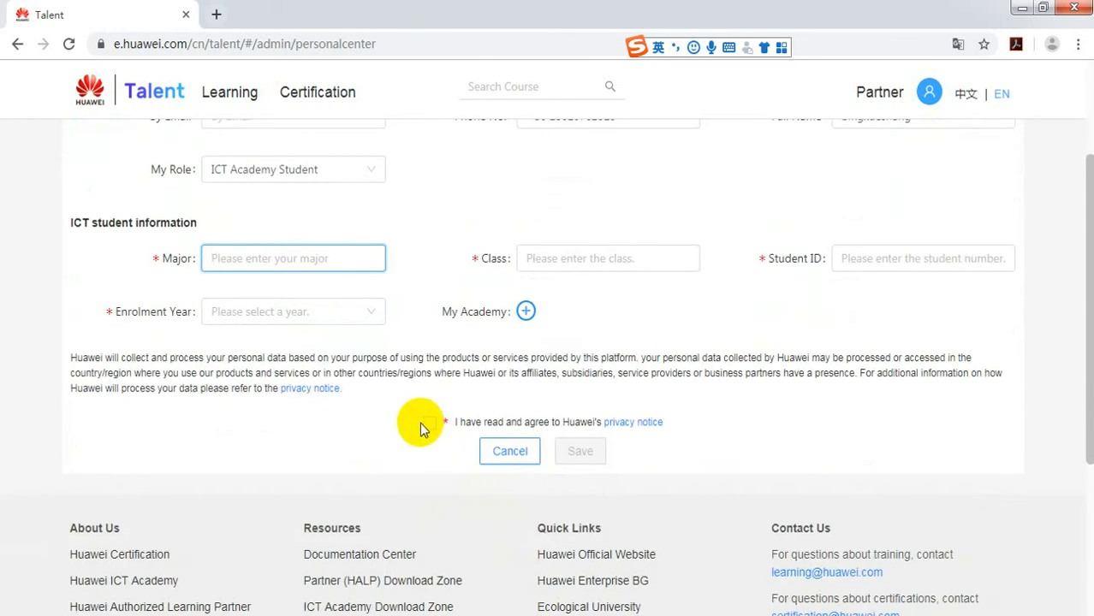
scroll(up, 3)
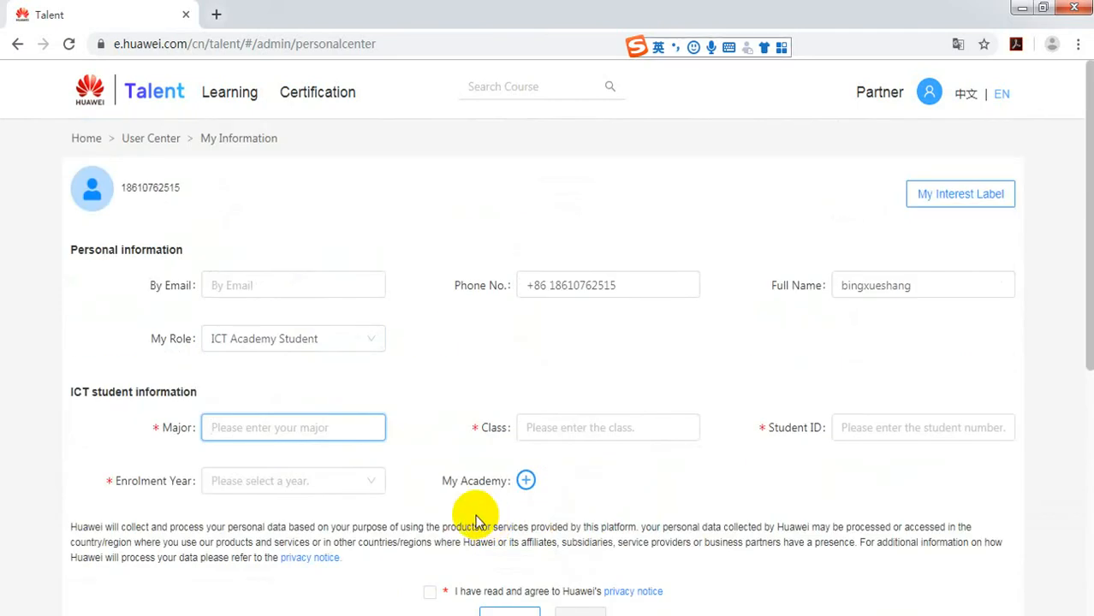
mouse_move(370, 599)
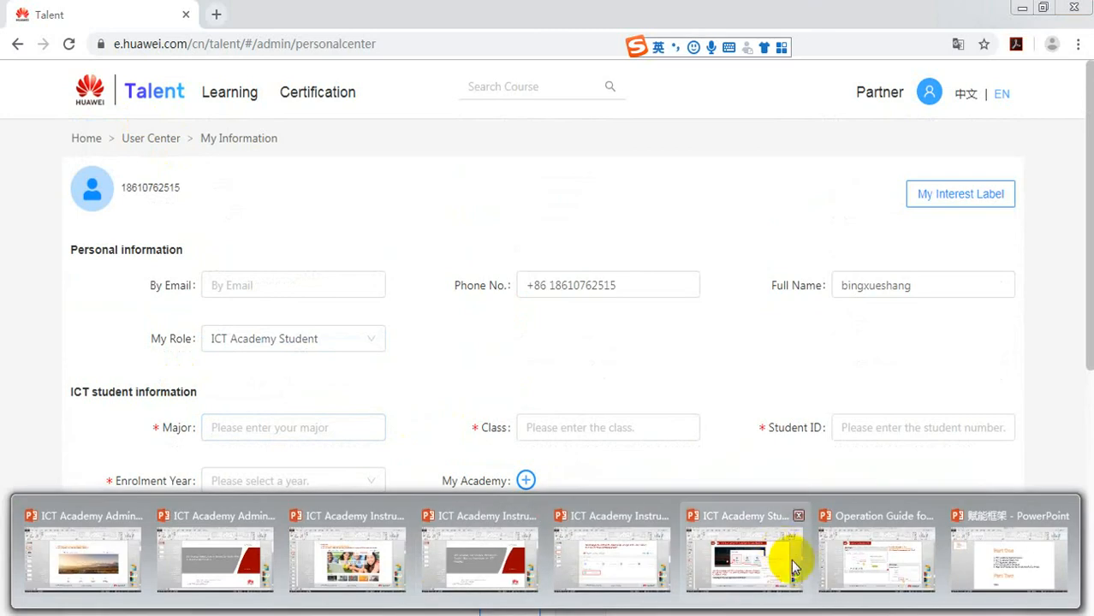
Check slide 6 of the guide again before returning to the personal information form
click(743, 562)
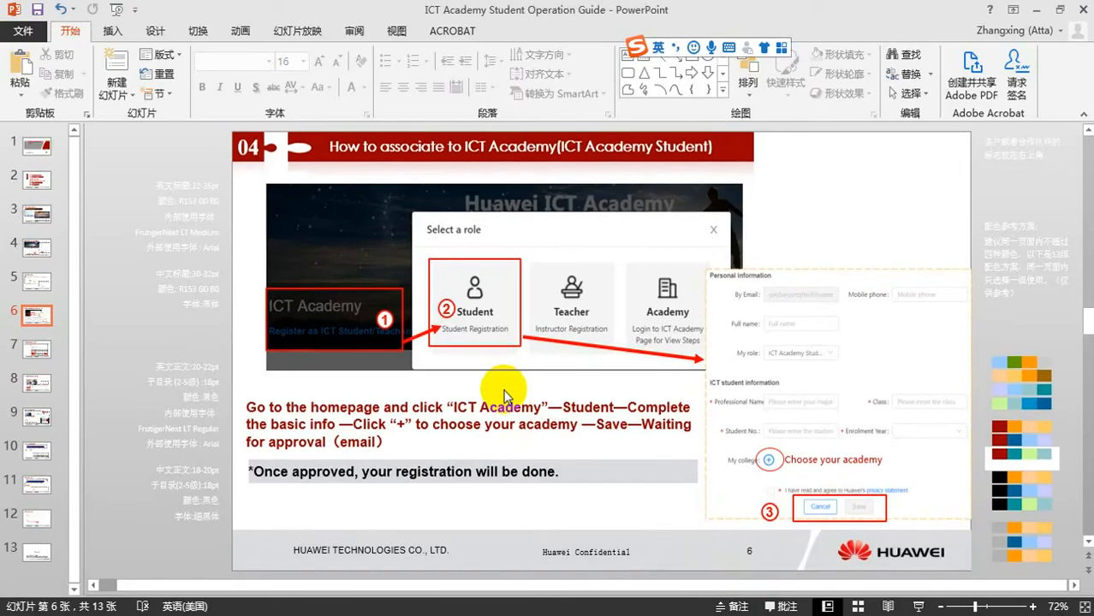
click(36, 349)
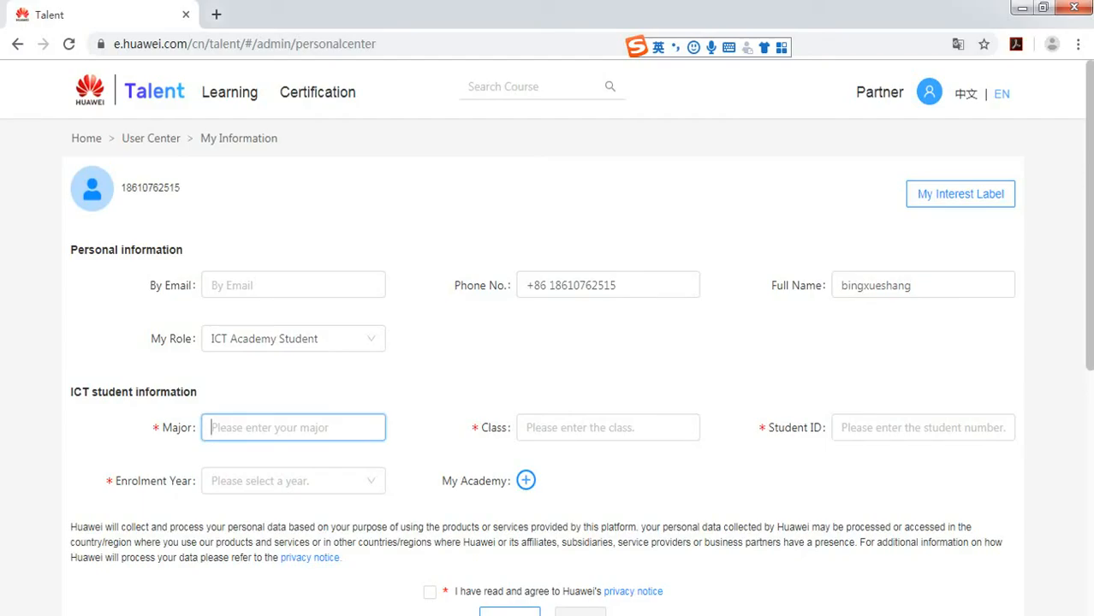
From the Learning catalogue, open the FusionSphere 软件安装与基本功能培训 course page in iLearningX
click(229, 93)
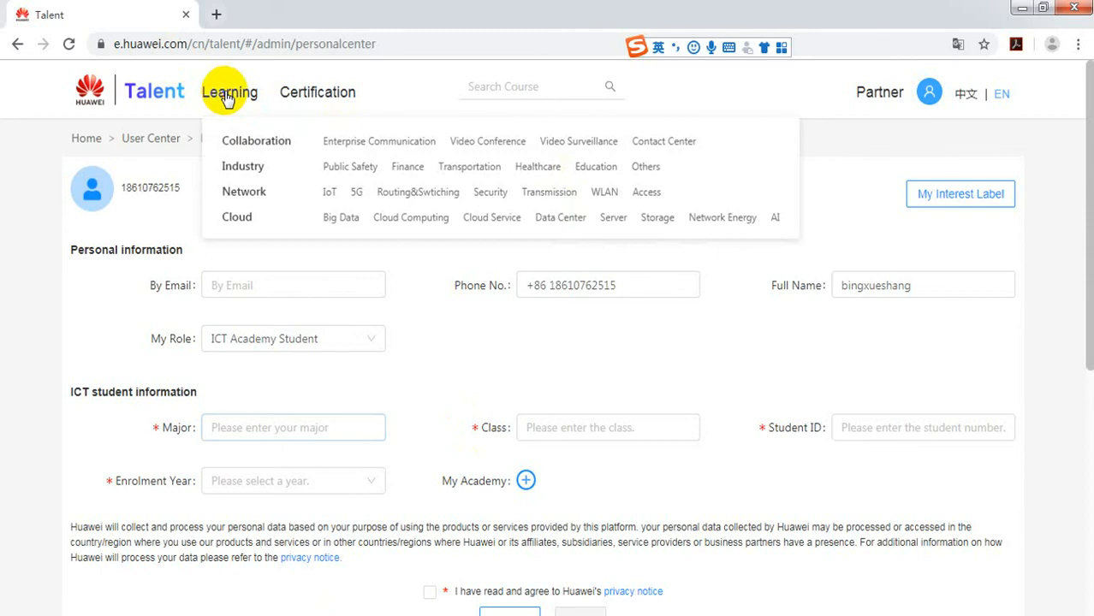
click(230, 92)
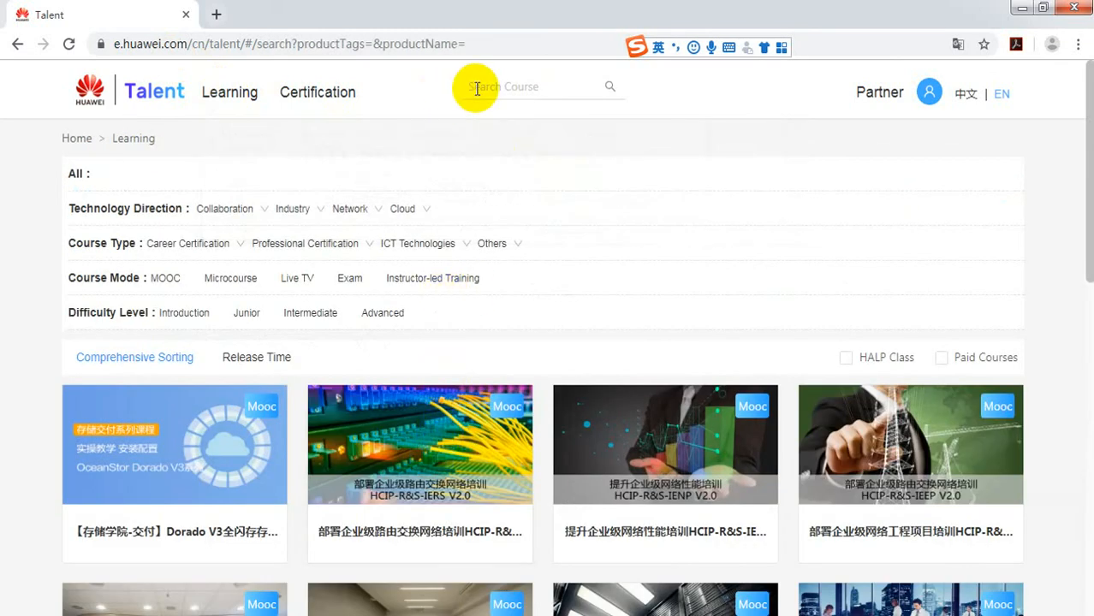
scroll(down, 3)
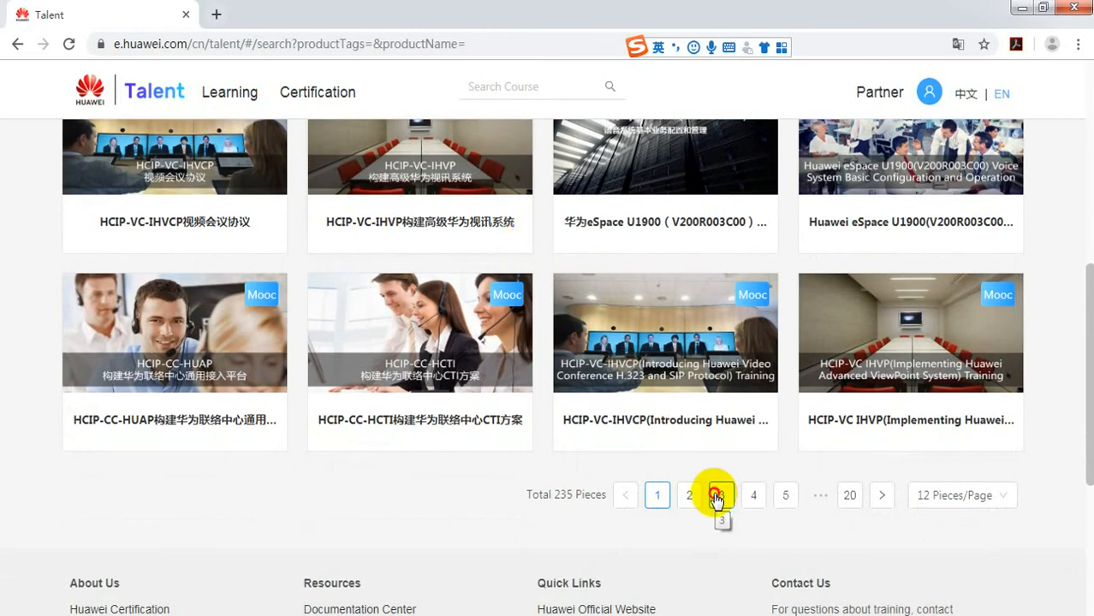
click(714, 495)
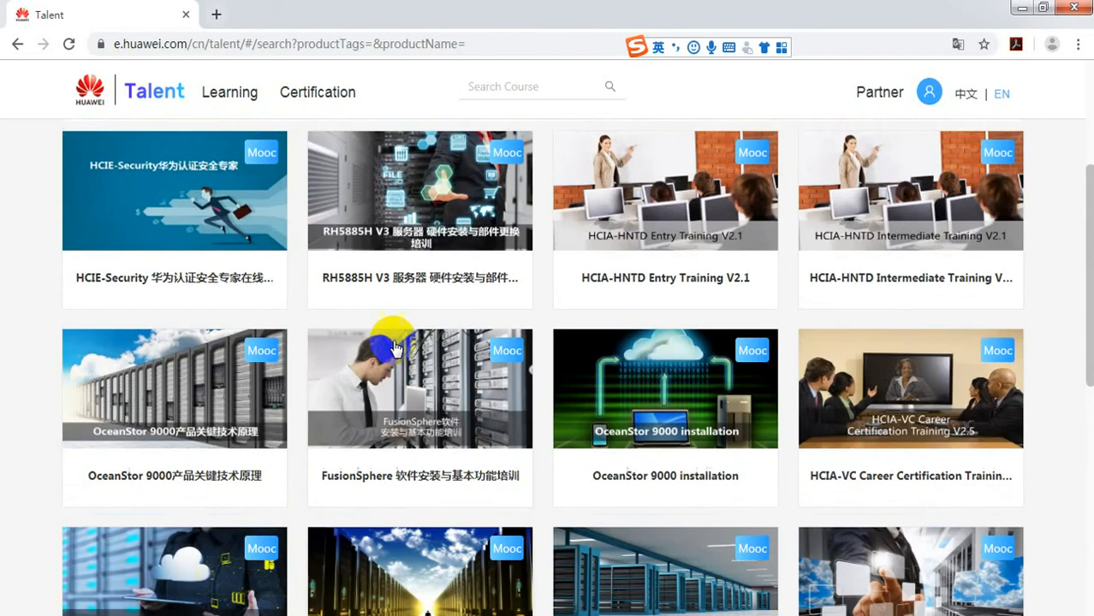
click(420, 387)
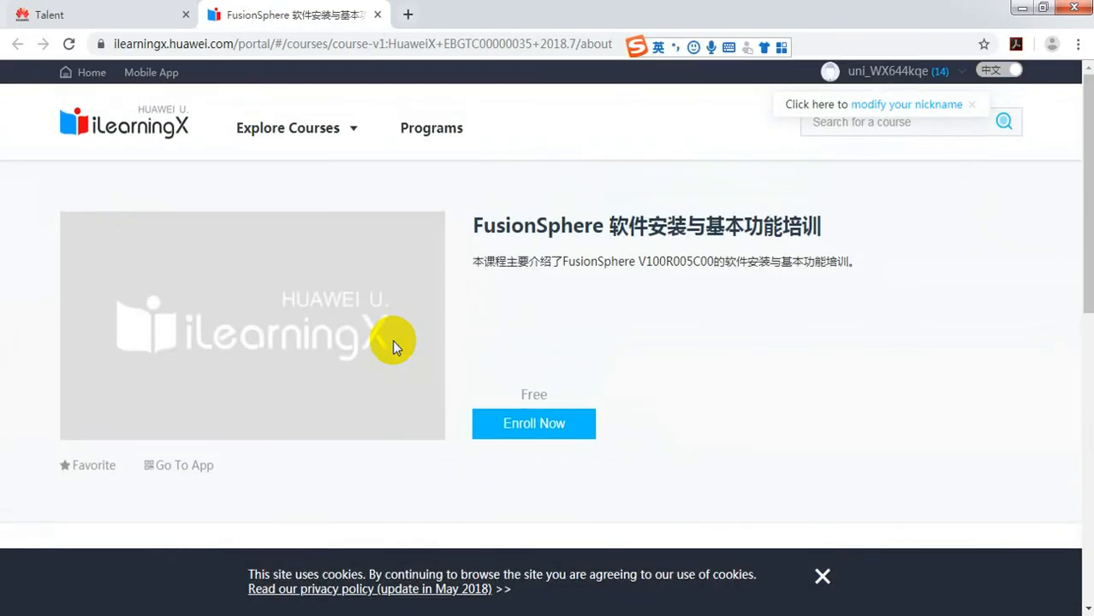
Enroll in the FusionSphere course so the page reports 'You are enrolled this course'
click(287, 127)
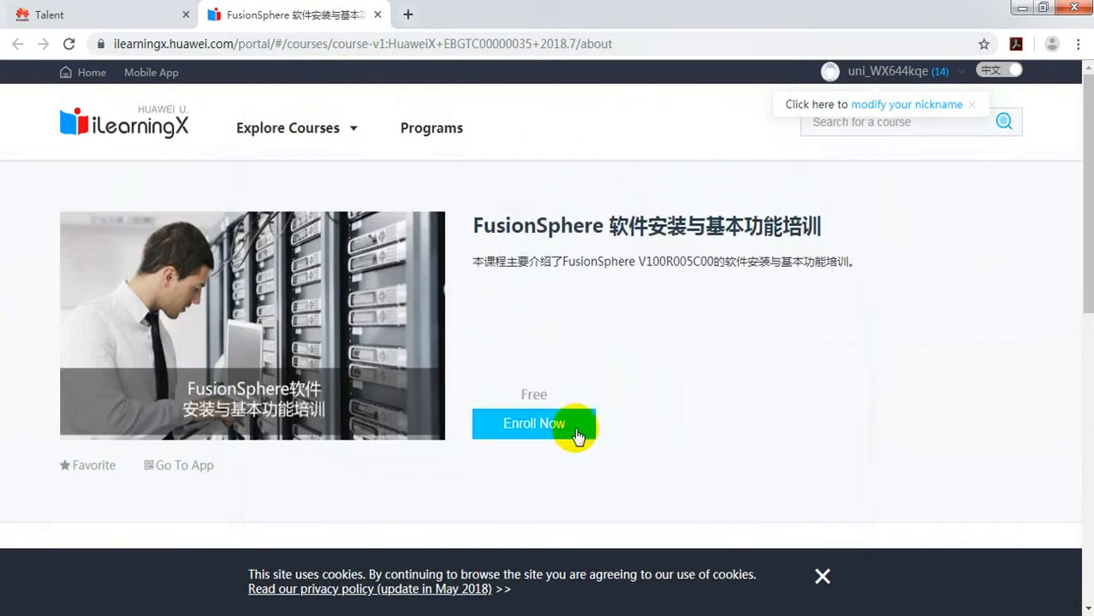
click(534, 424)
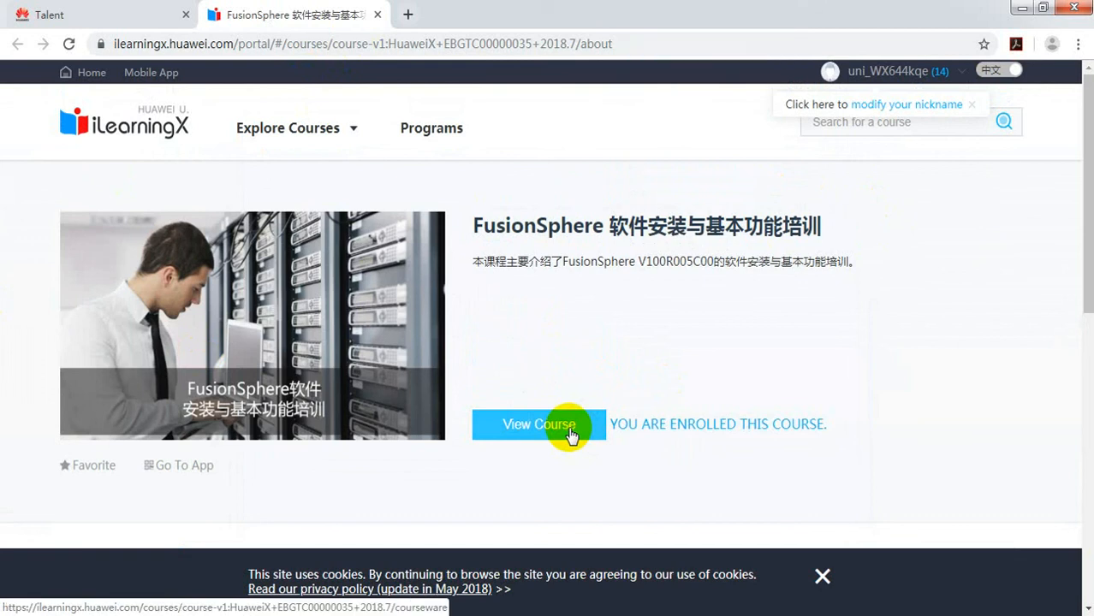
mouse_move(179, 94)
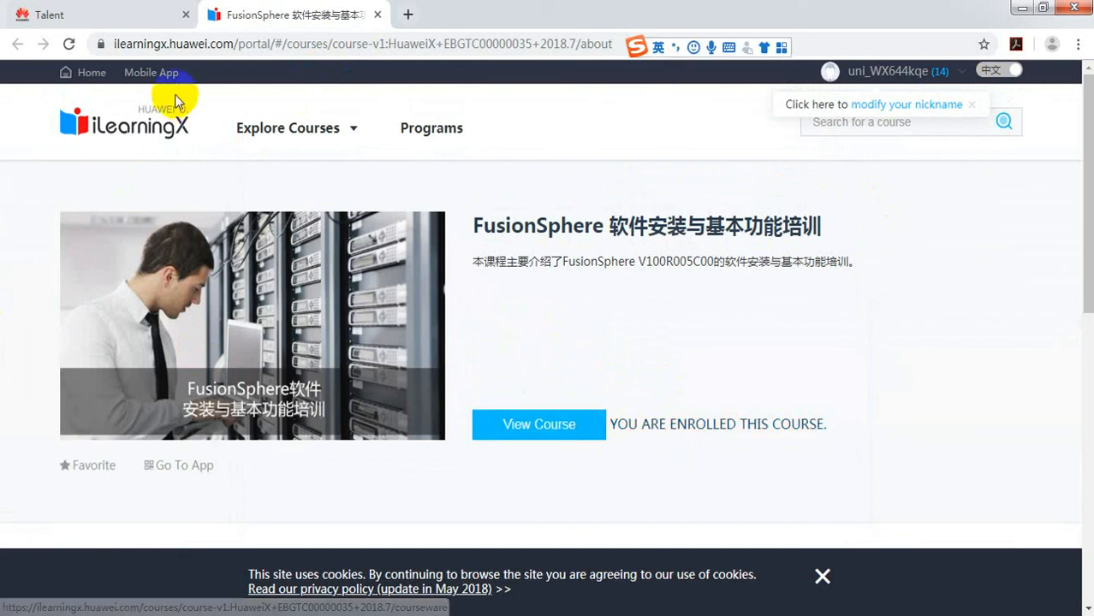
mouse_move(1016, 94)
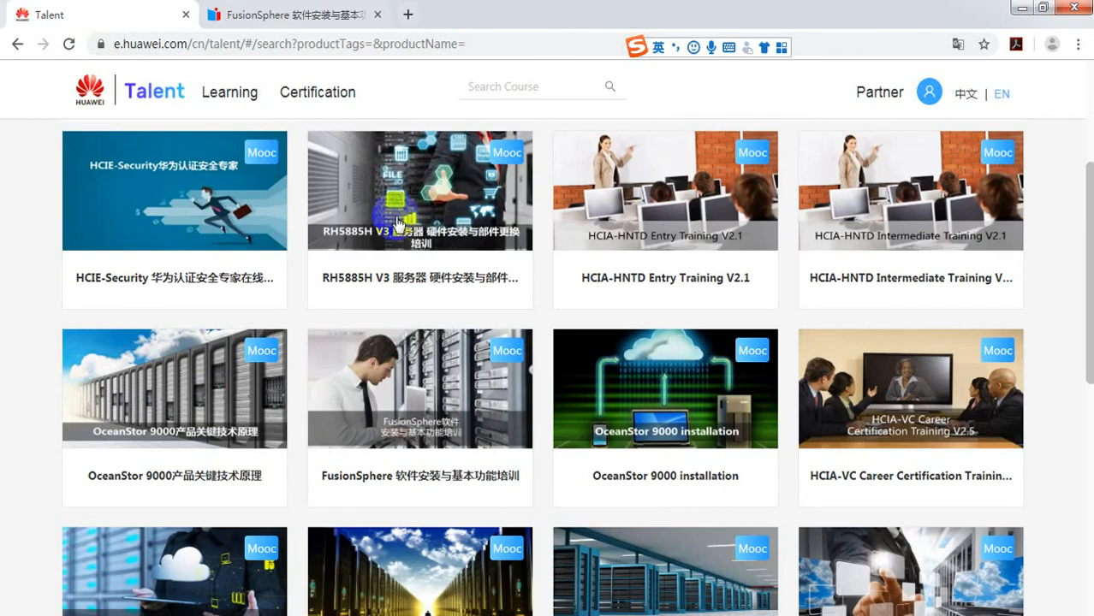
scroll(up, 3)
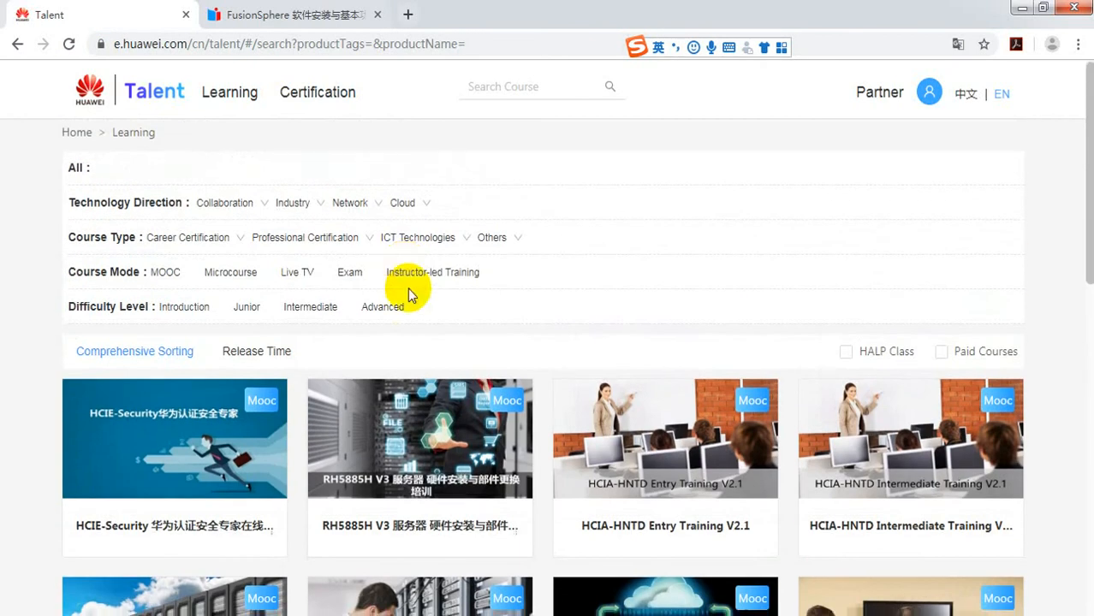
scroll(down, 3)
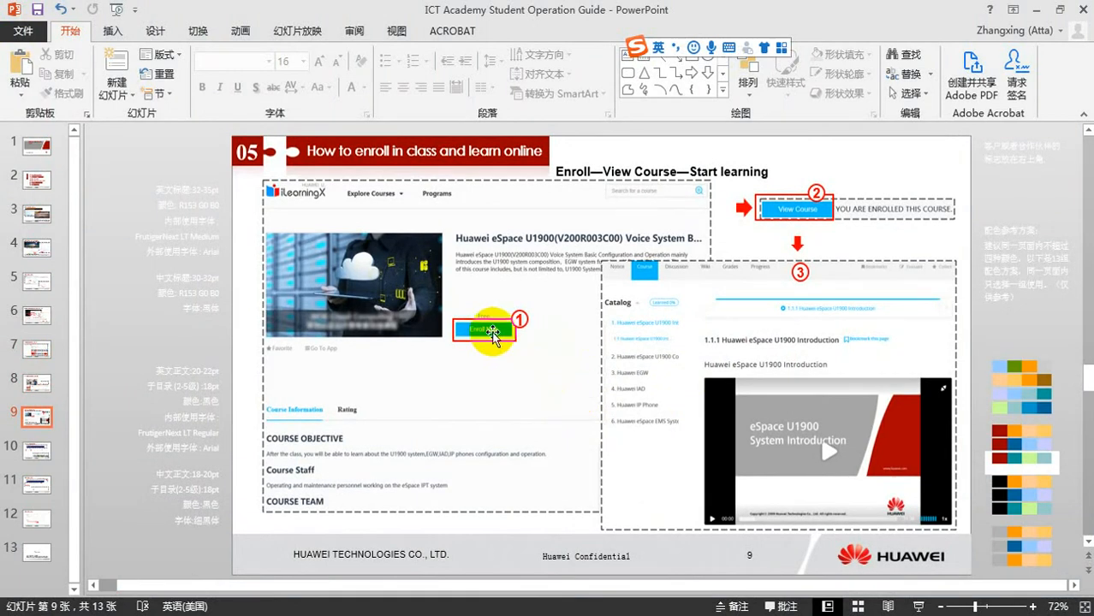
mouse_move(505, 353)
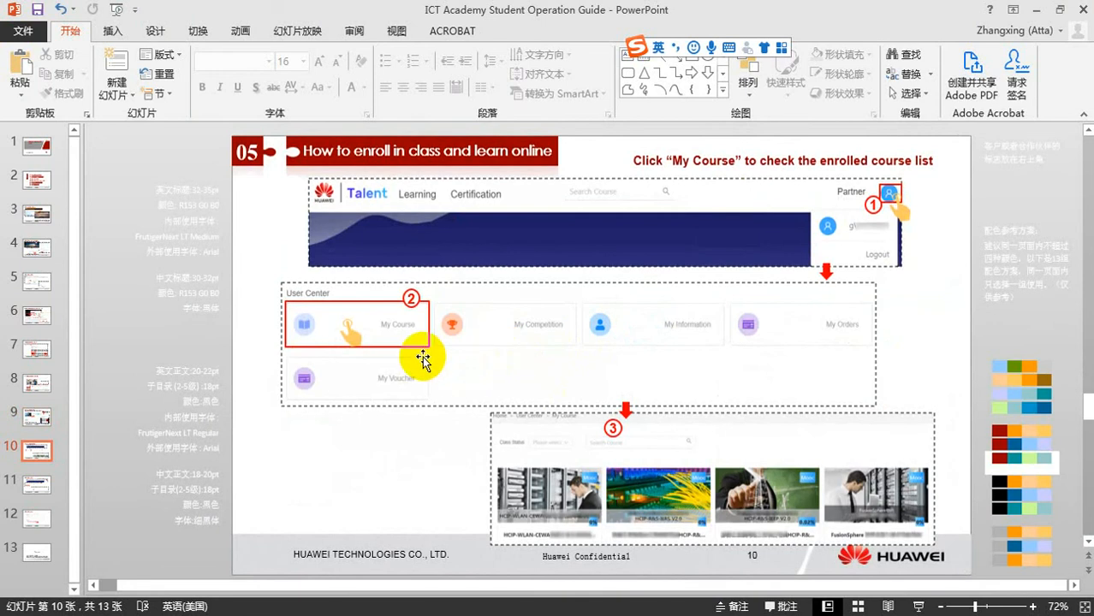
mouse_move(462, 346)
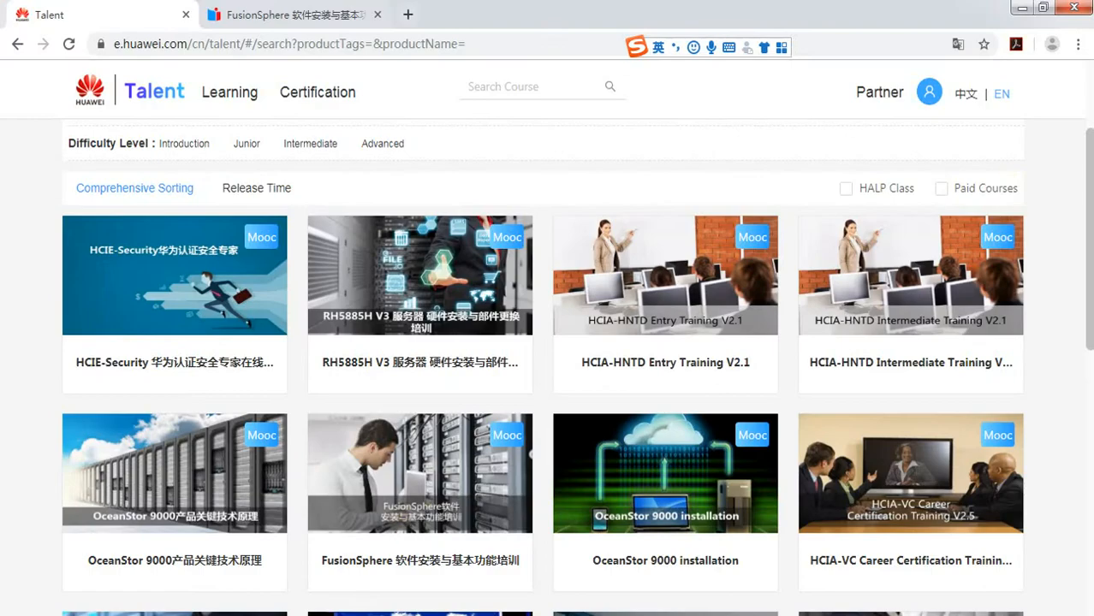
Open My Course in the User Center to list the enrolled courses
scroll(up, 3)
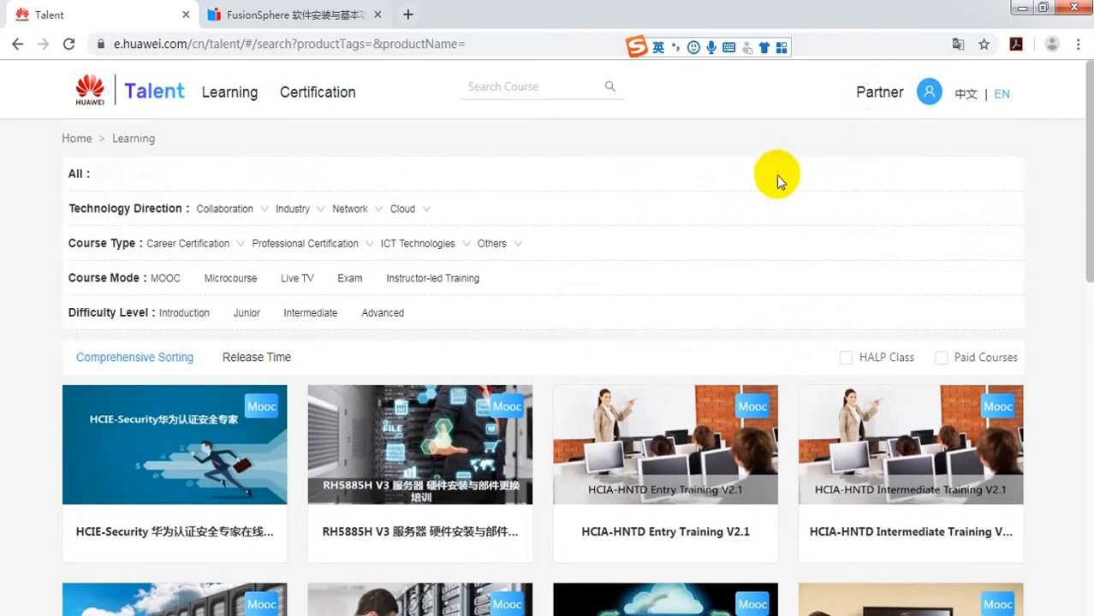
click(928, 90)
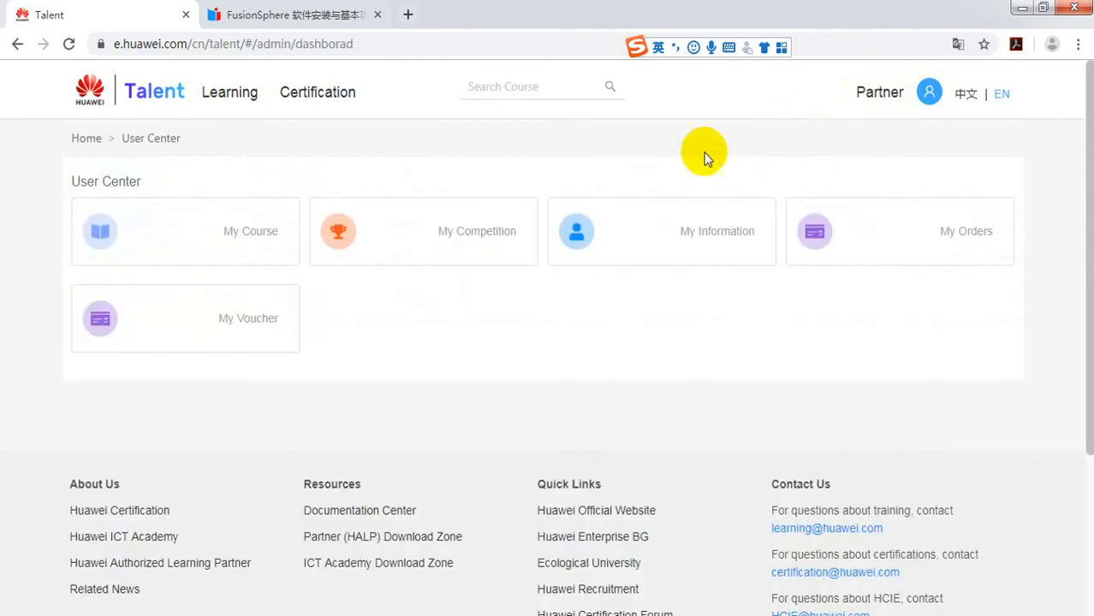
click(185, 231)
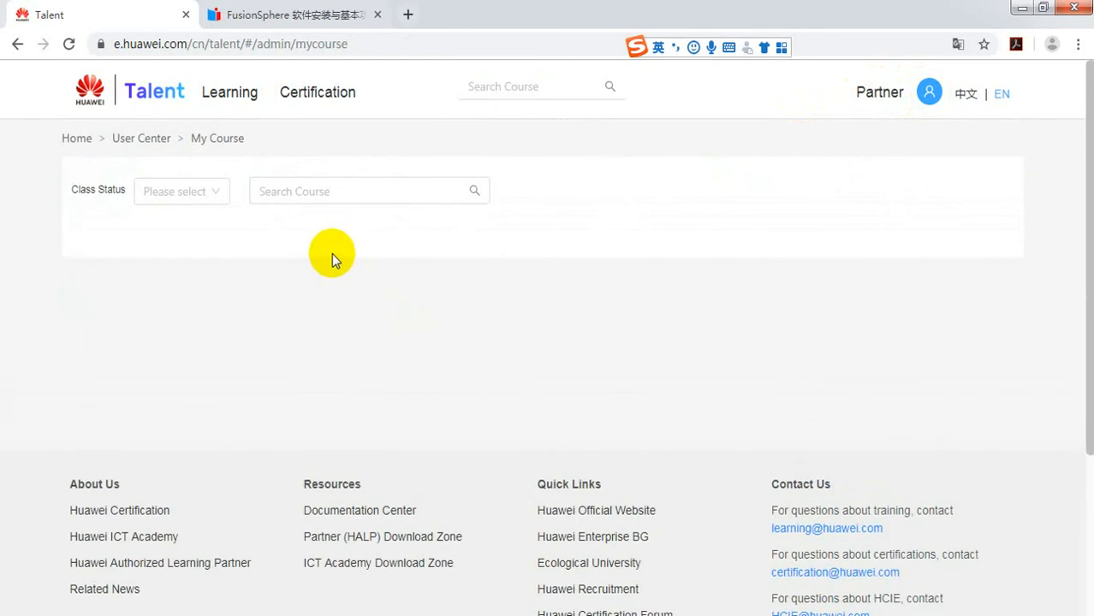
mouse_move(373, 349)
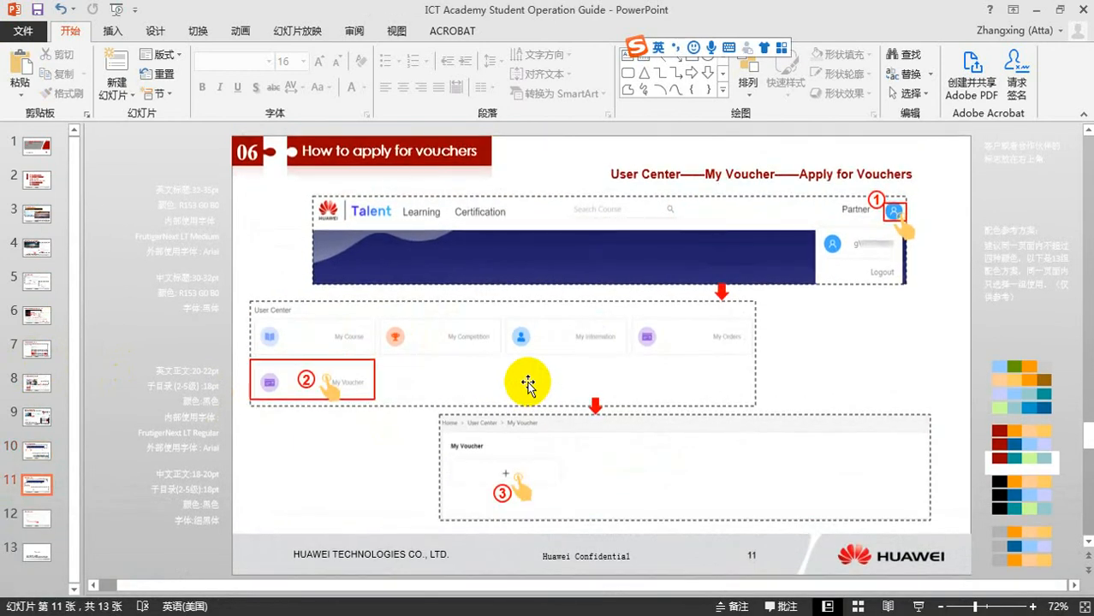
mouse_move(332, 163)
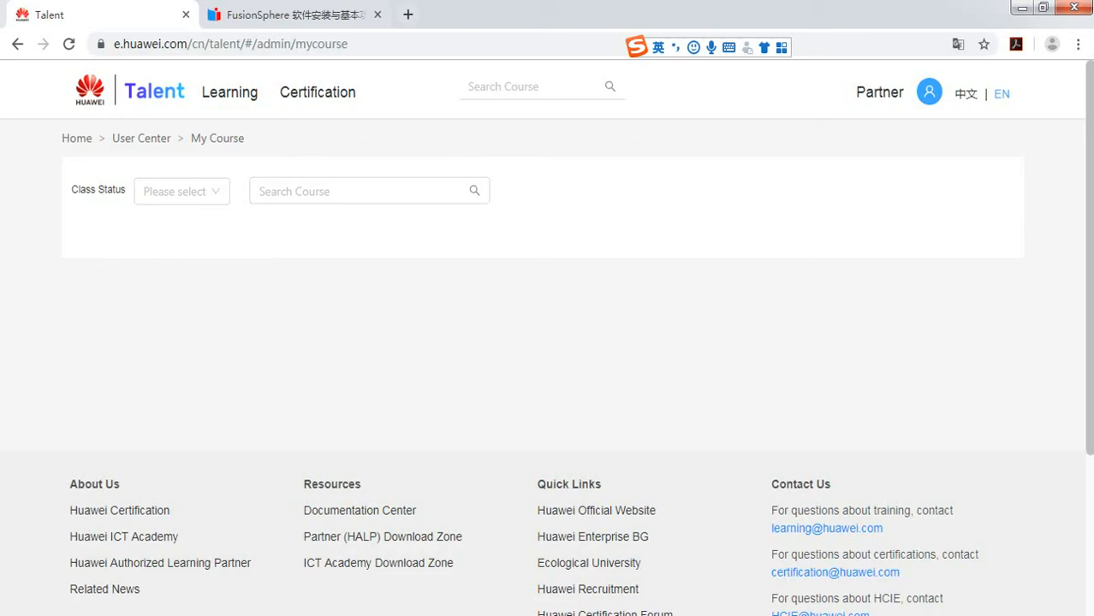
From My Voucher in the User Center, start a new voucher application form
click(928, 92)
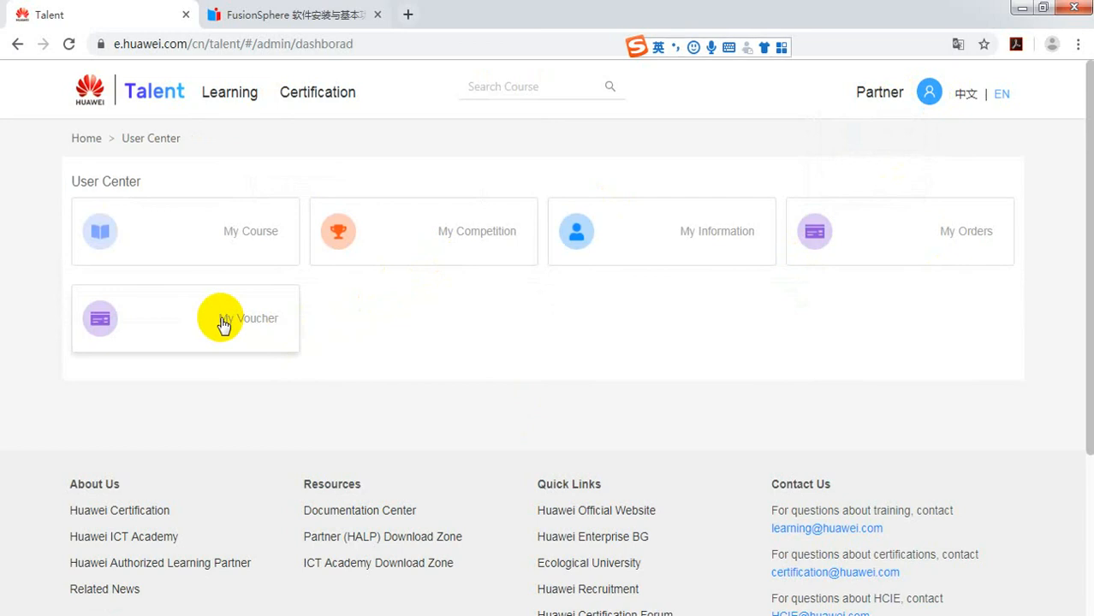
click(219, 317)
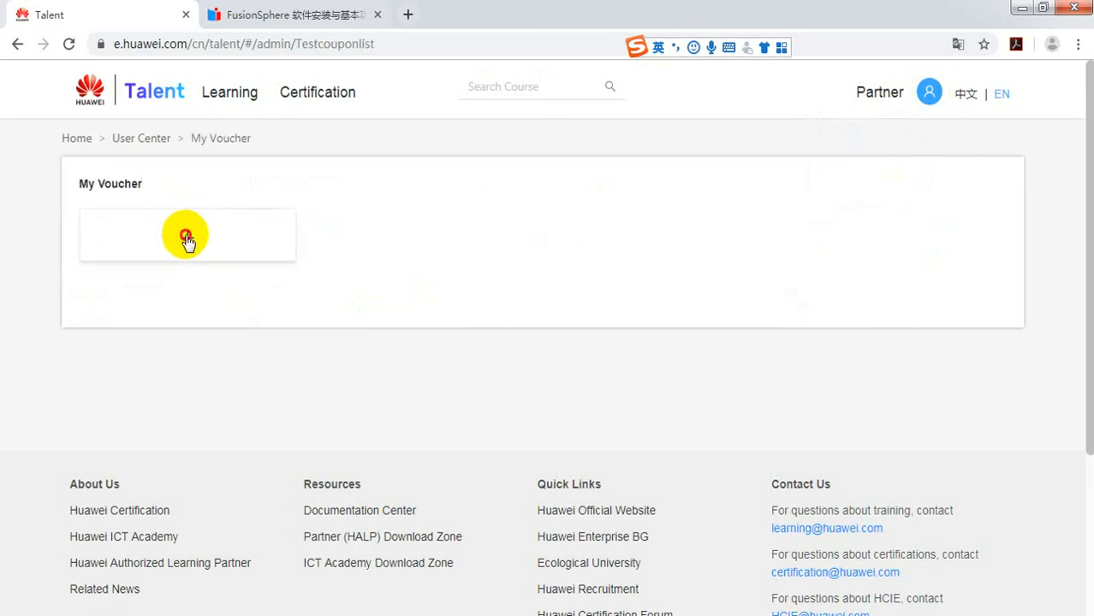
click(186, 235)
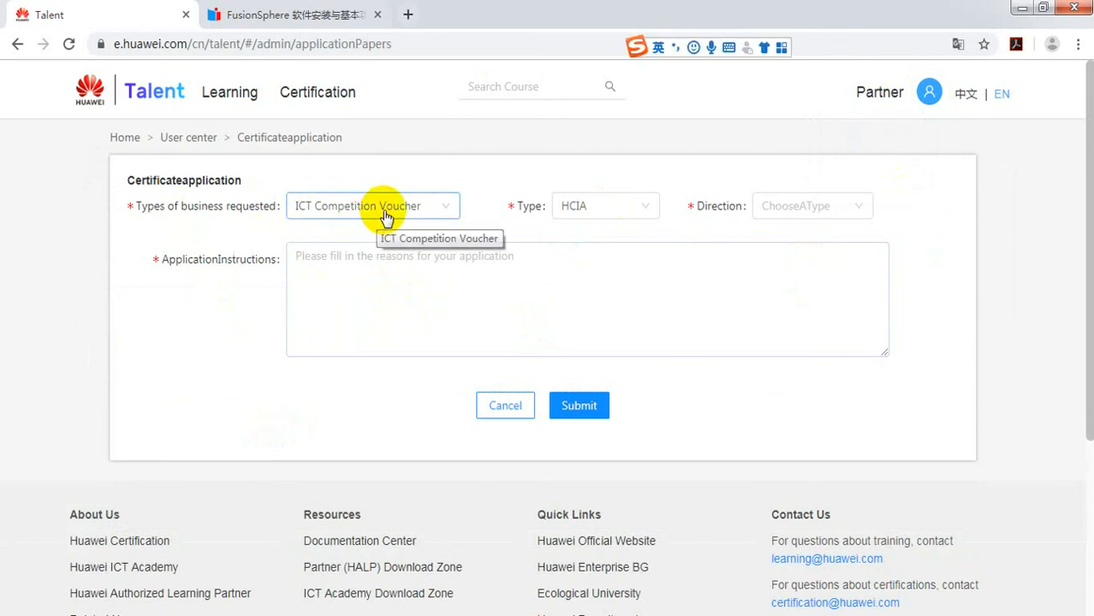
mouse_move(603, 205)
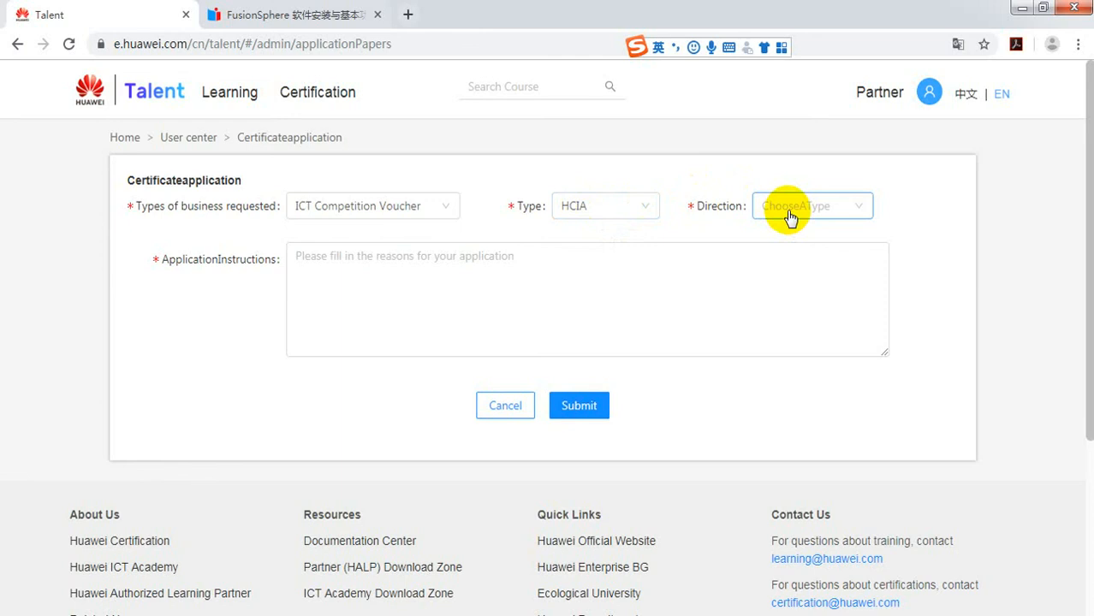
click(588, 300)
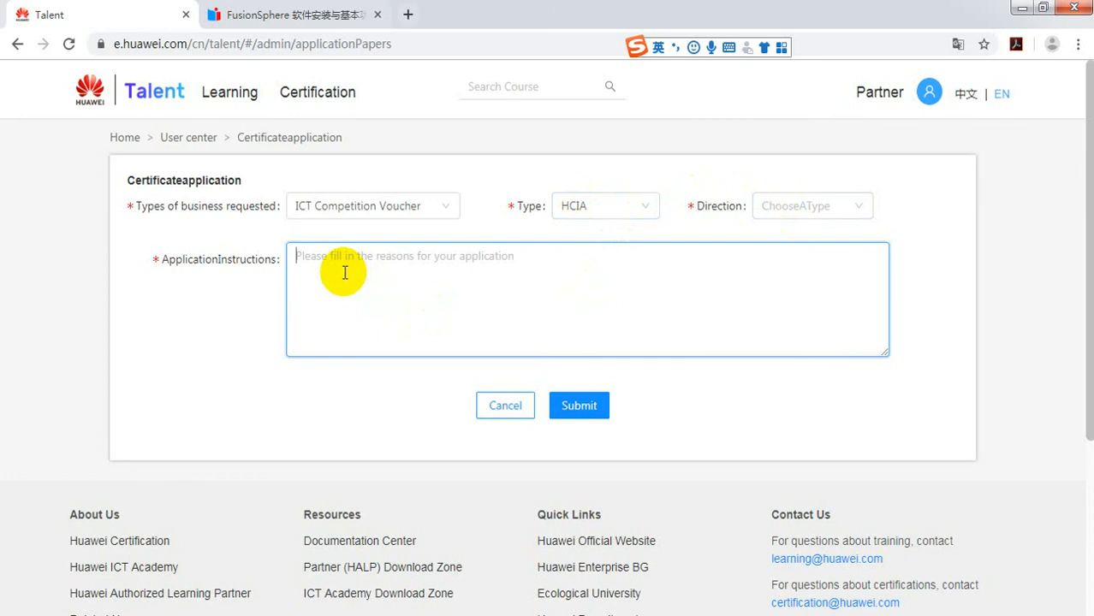
mouse_move(632, 411)
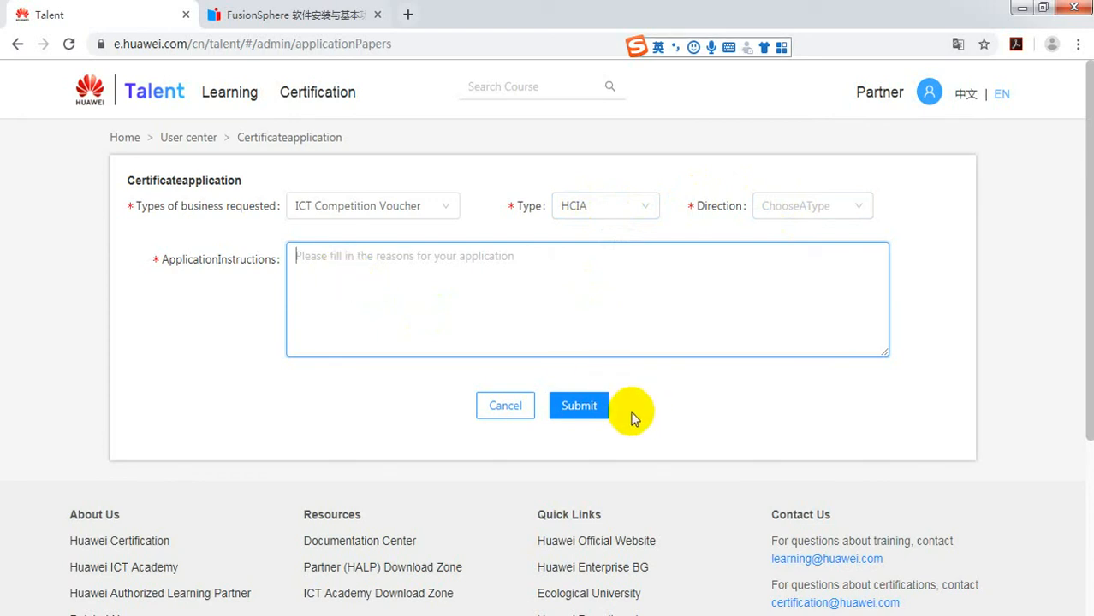